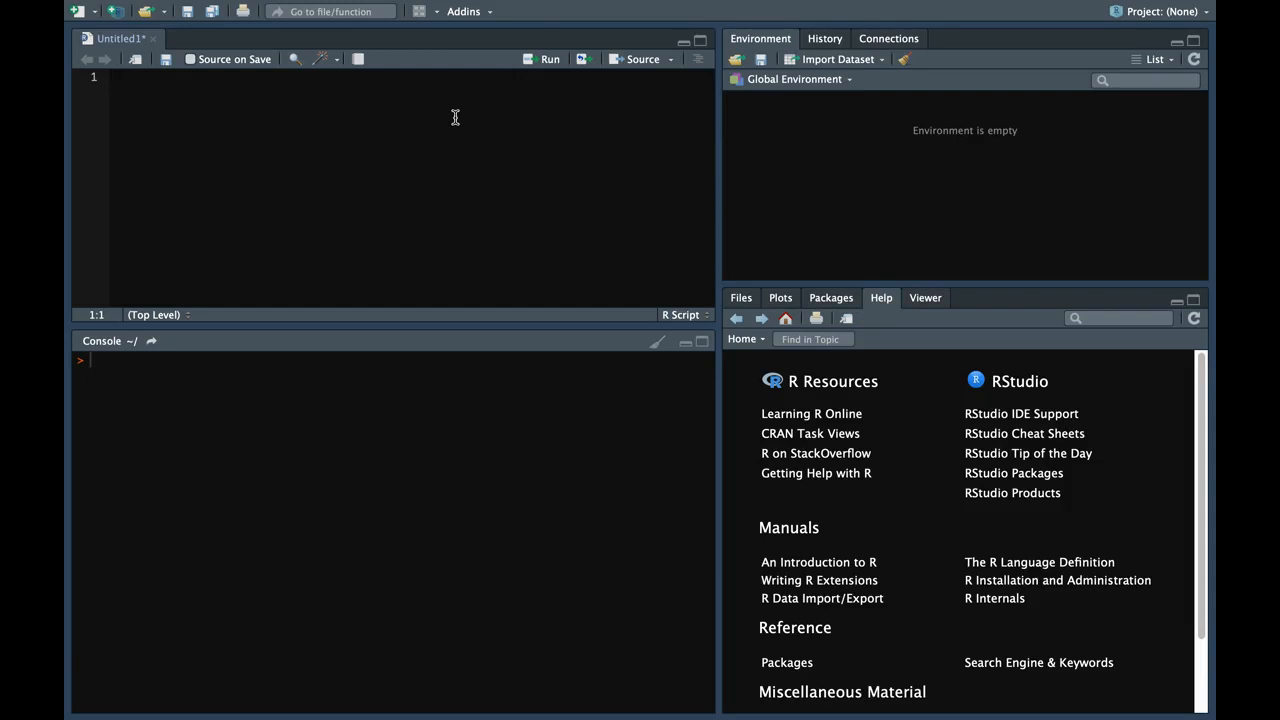
# Write x <- c("AASDB", "DEESF", "ADAS", "DEDAS") as the script's first line
pyautogui.click(112, 76)
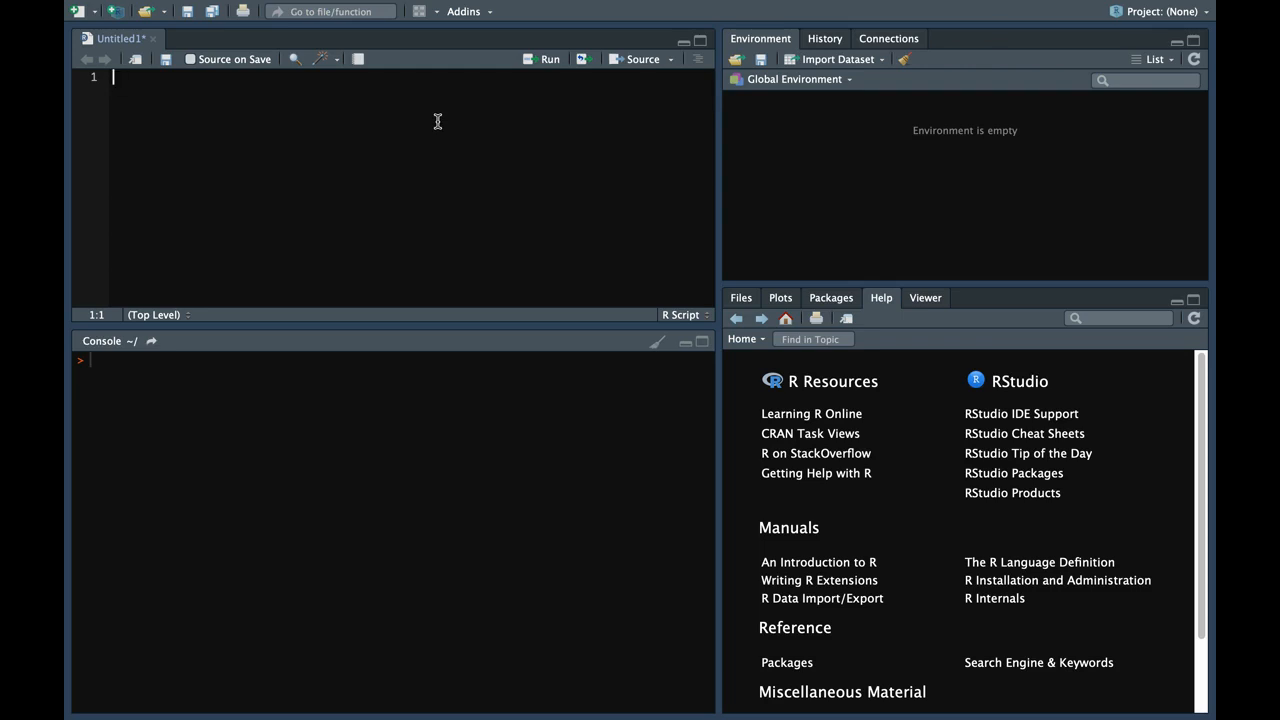
pyautogui.write('x')
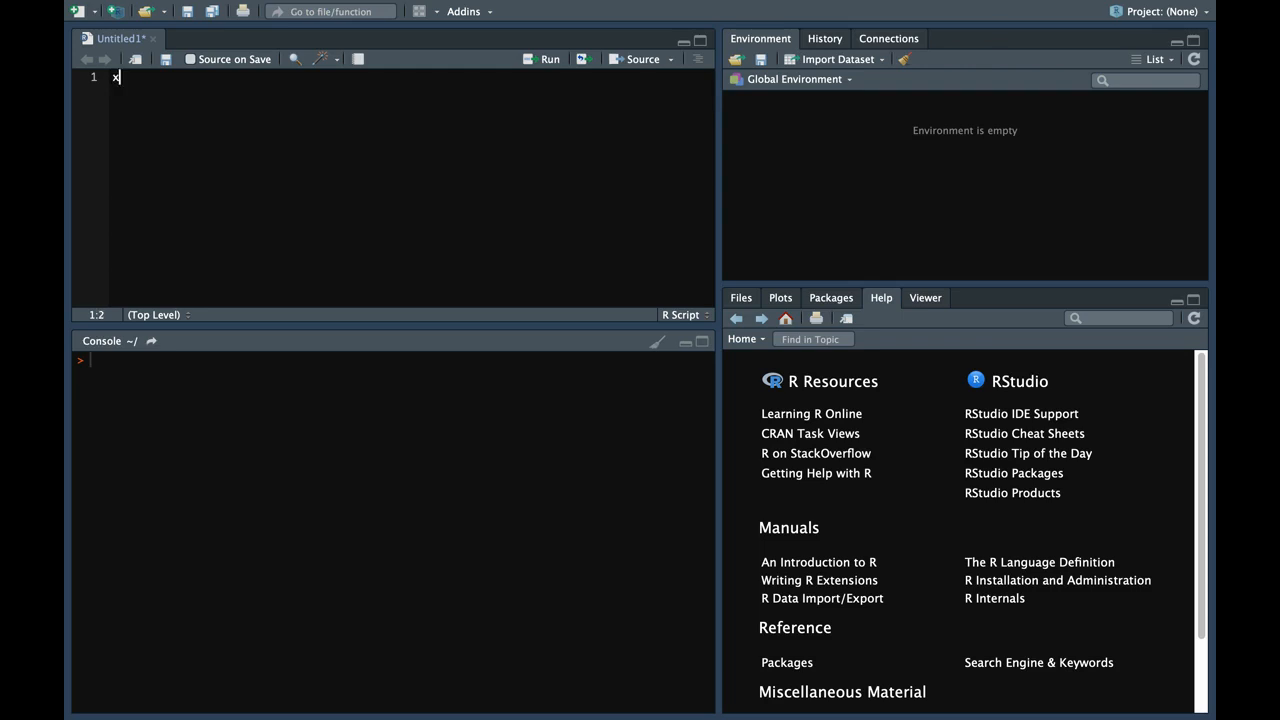
pyautogui.write('<- c("')
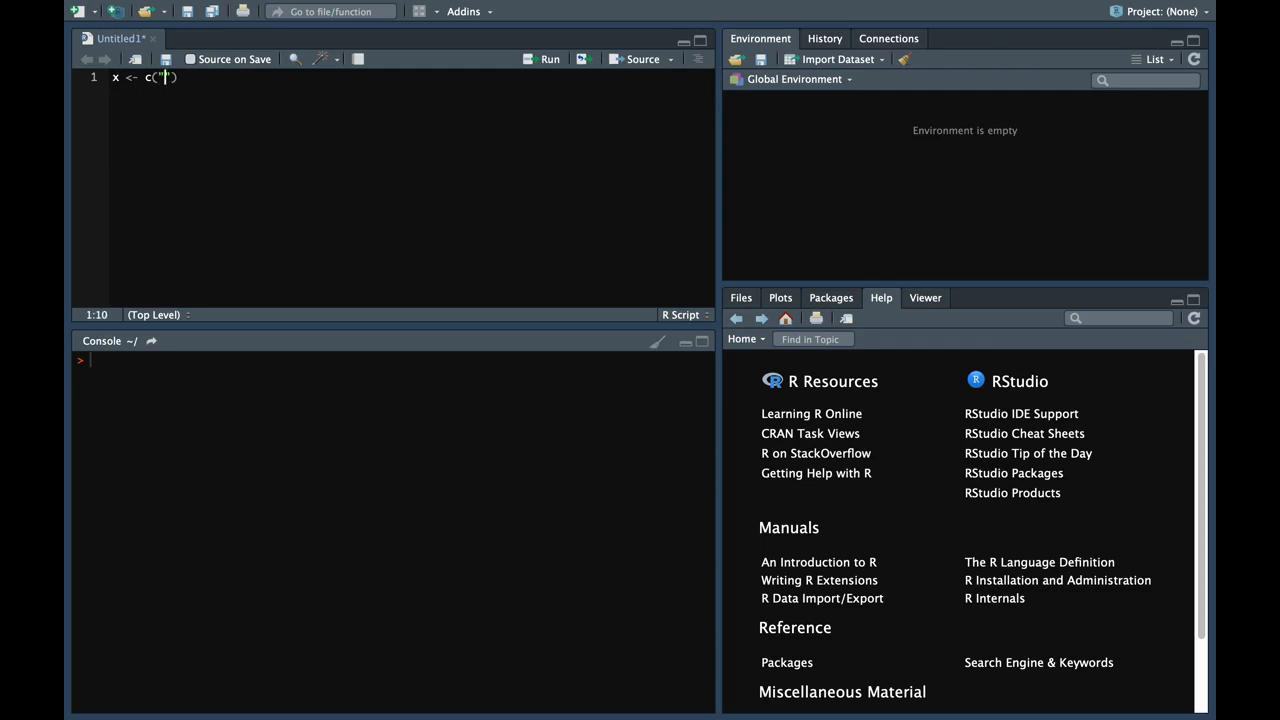
pyautogui.write('AASDB", "DEESF",')
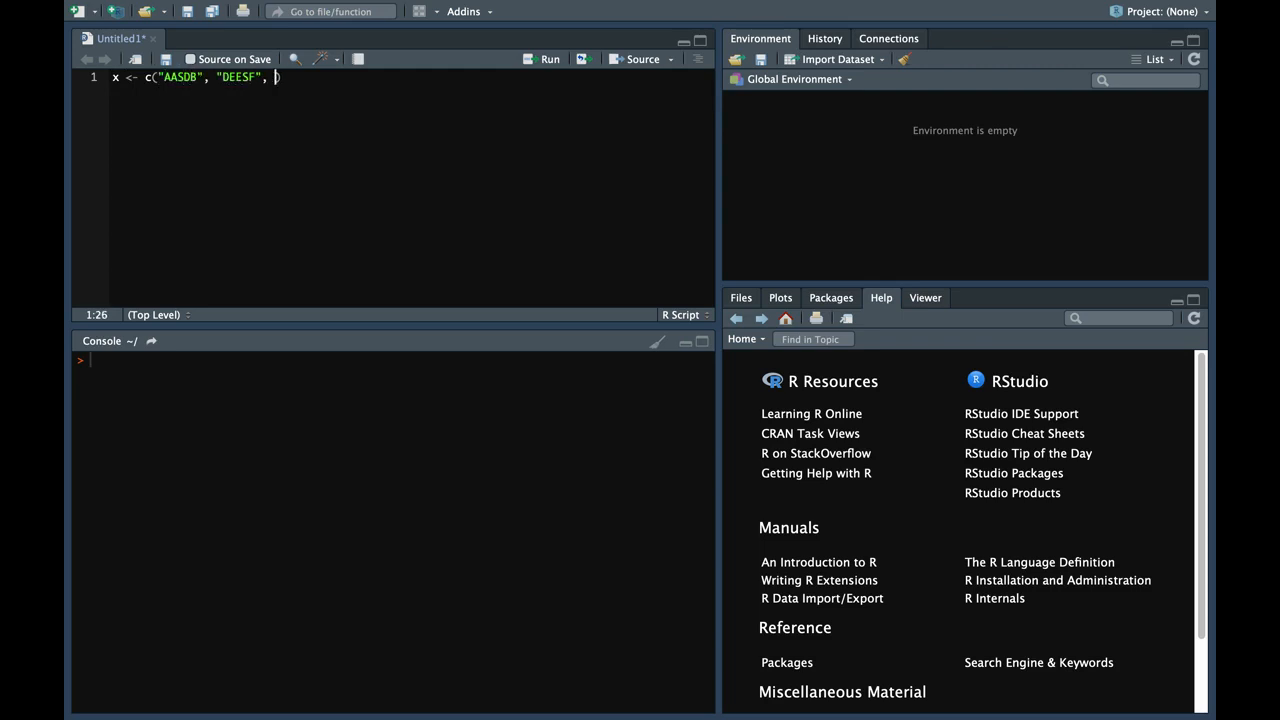
pyautogui.write('"A"')
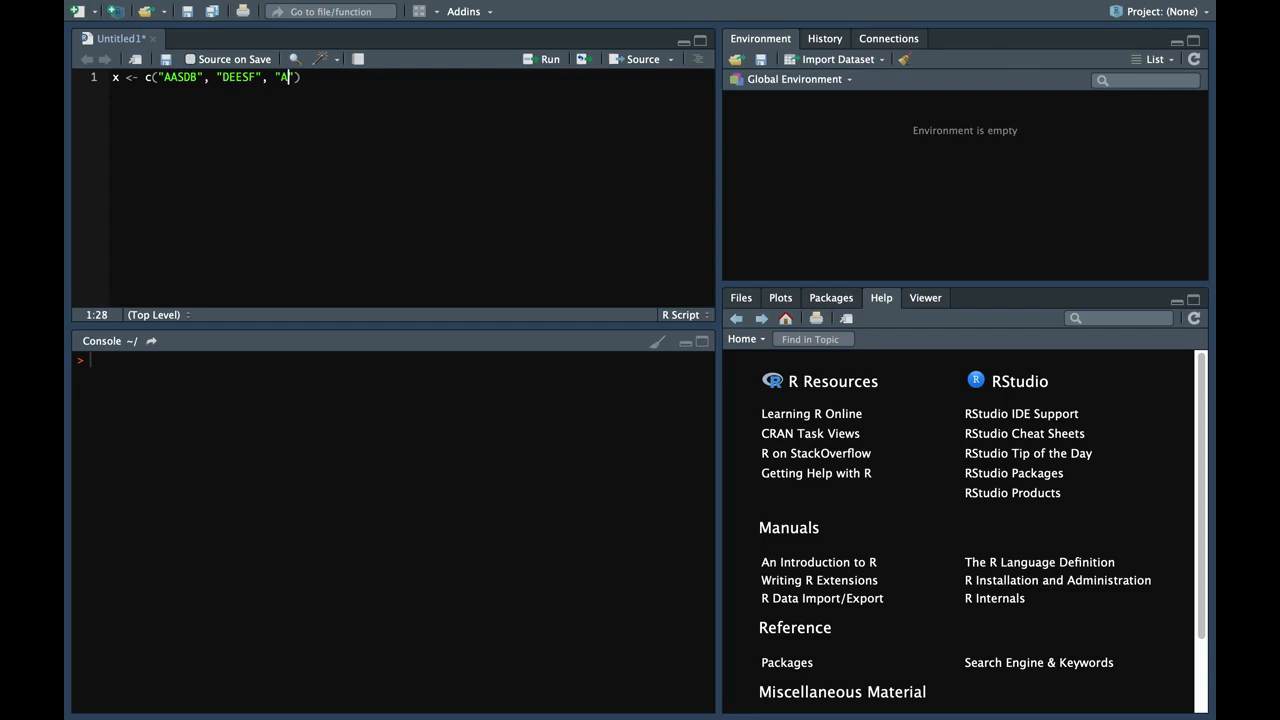
pyautogui.write('DAS')
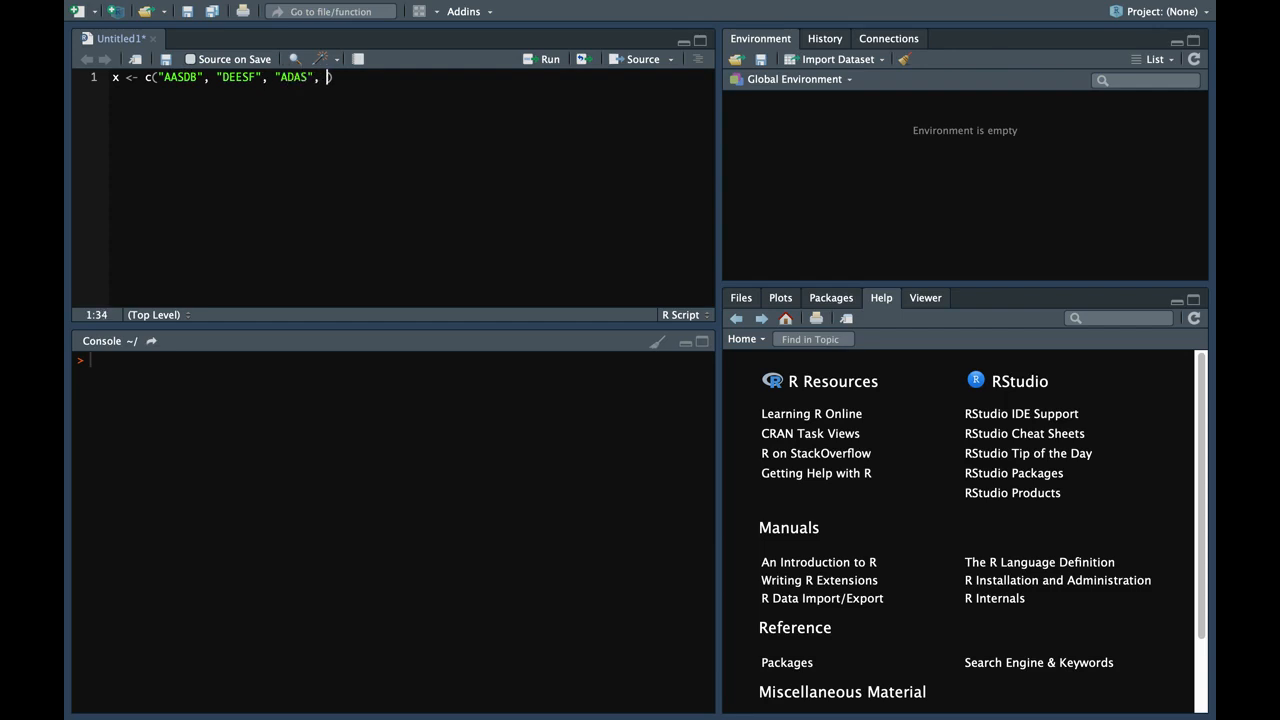
pyautogui.write('"DEDAS')
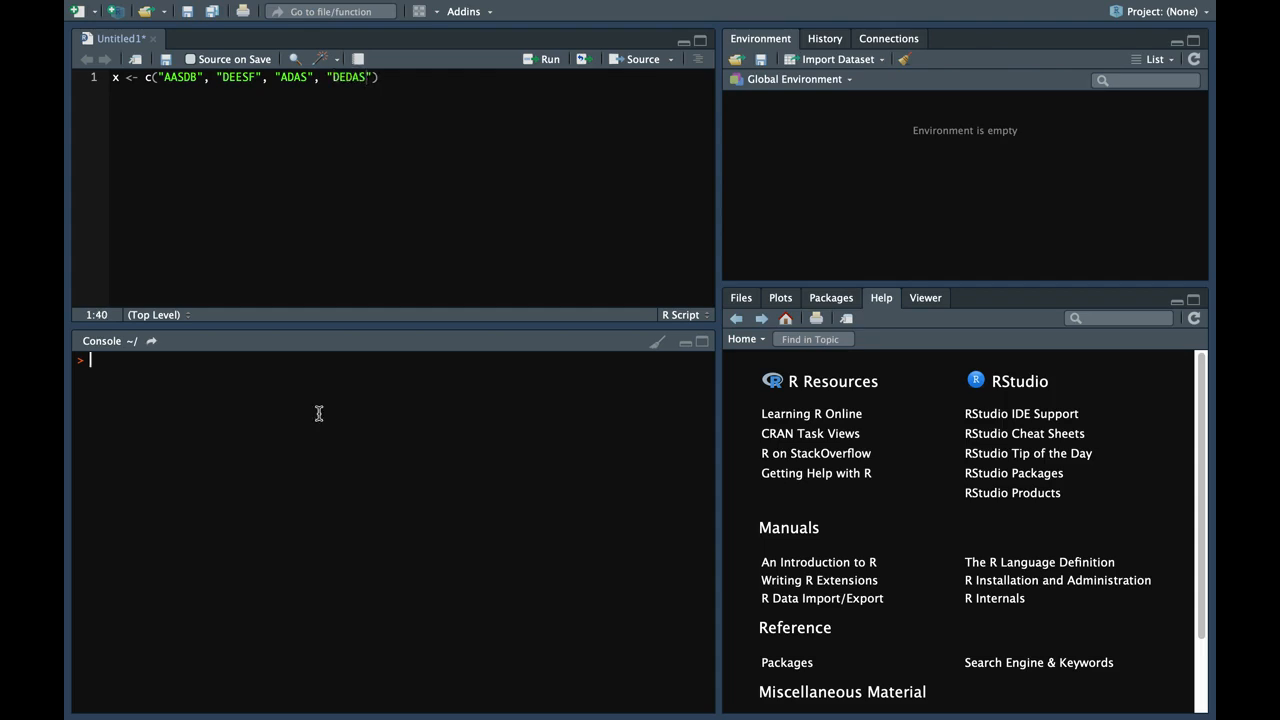
# Look up ?sub help, append "PQAARS" to the vector, and run the line creating x
pyautogui.write('?sub')
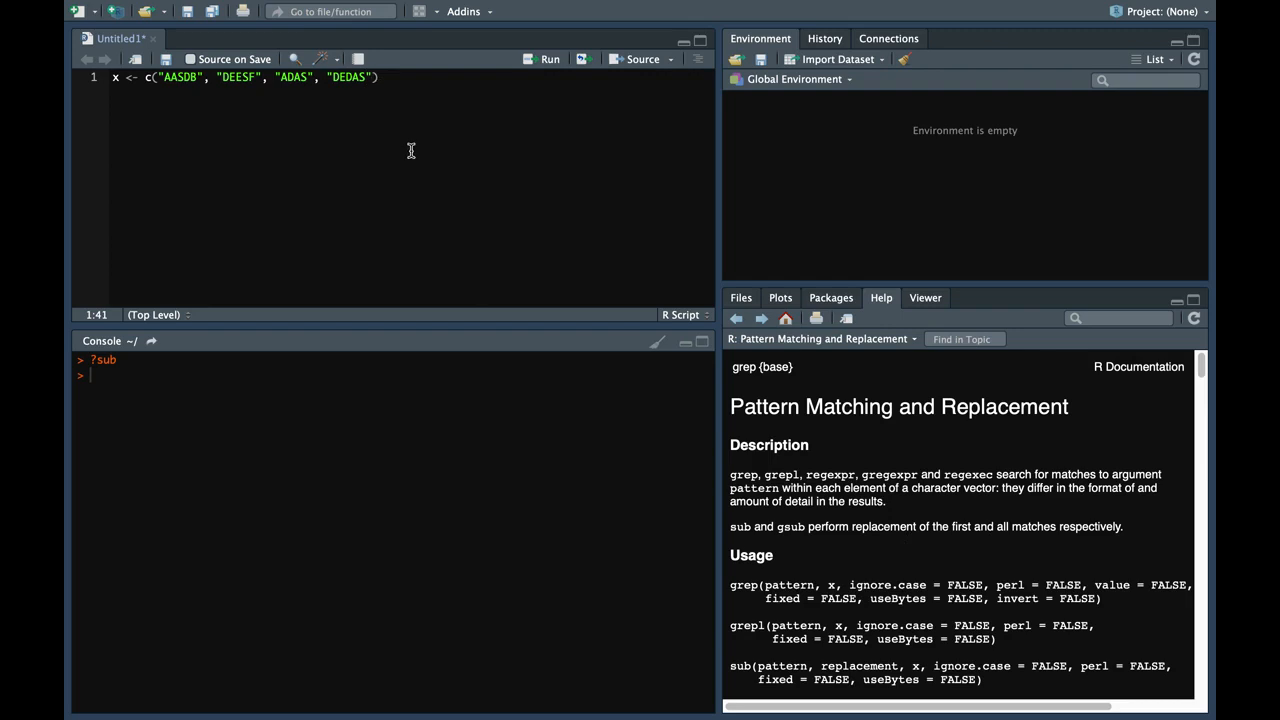
pyautogui.write(', "P"')
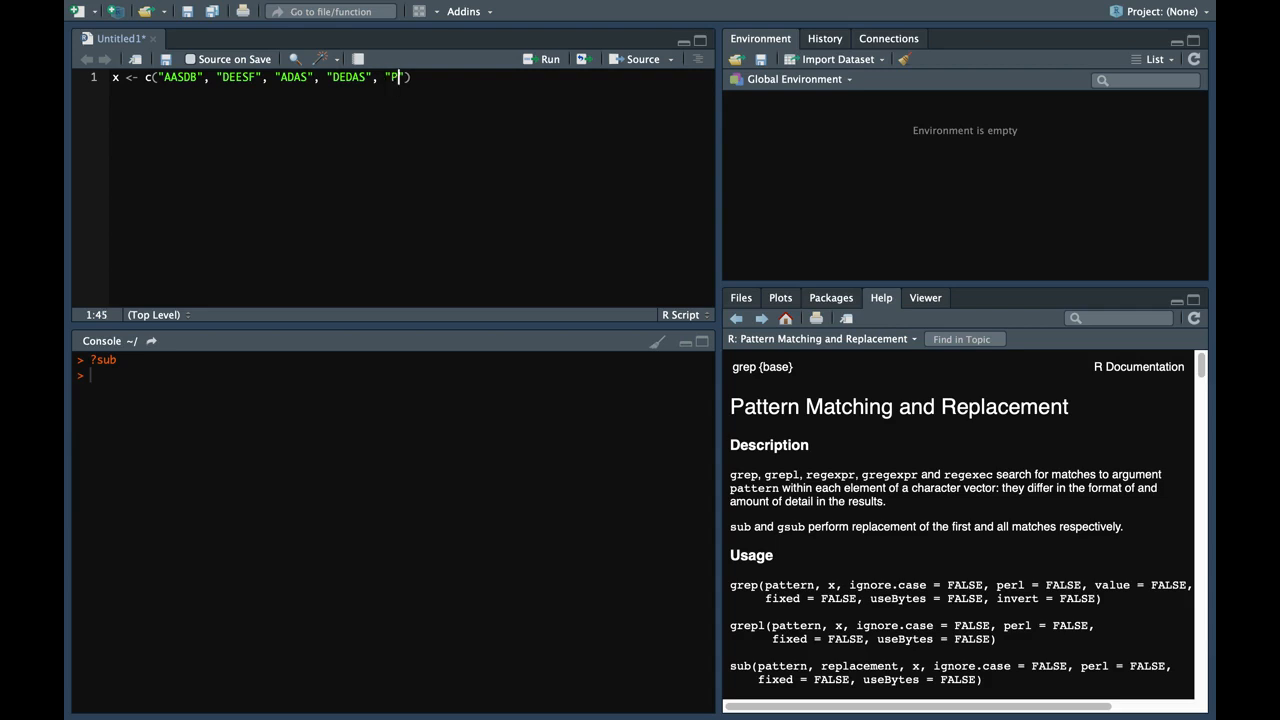
pyautogui.write('Q')
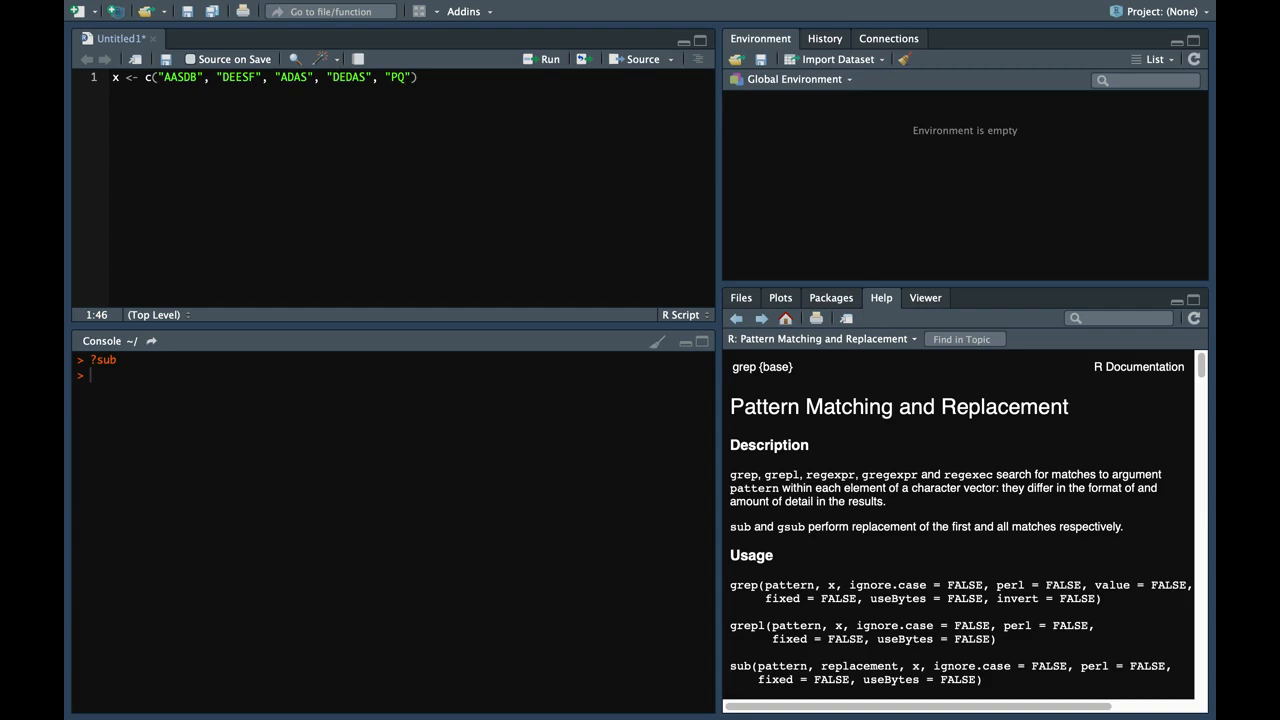
pyautogui.write('AARS')
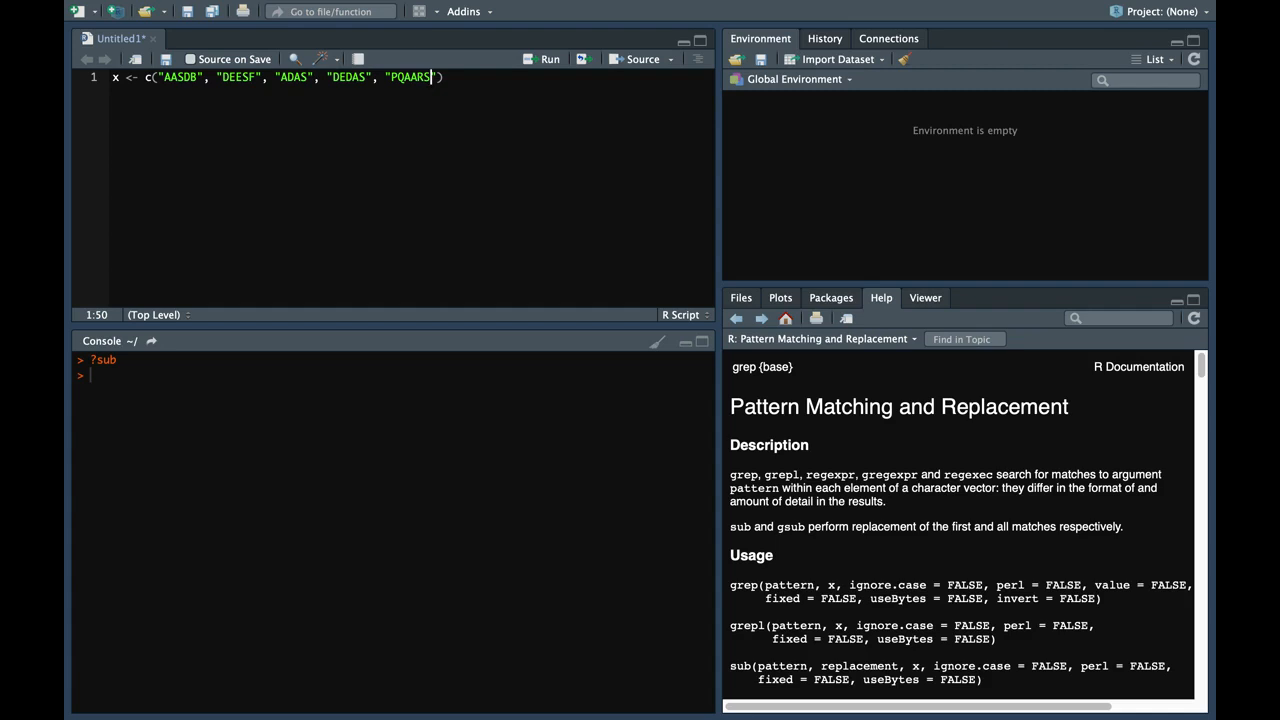
pyautogui.press('enter')
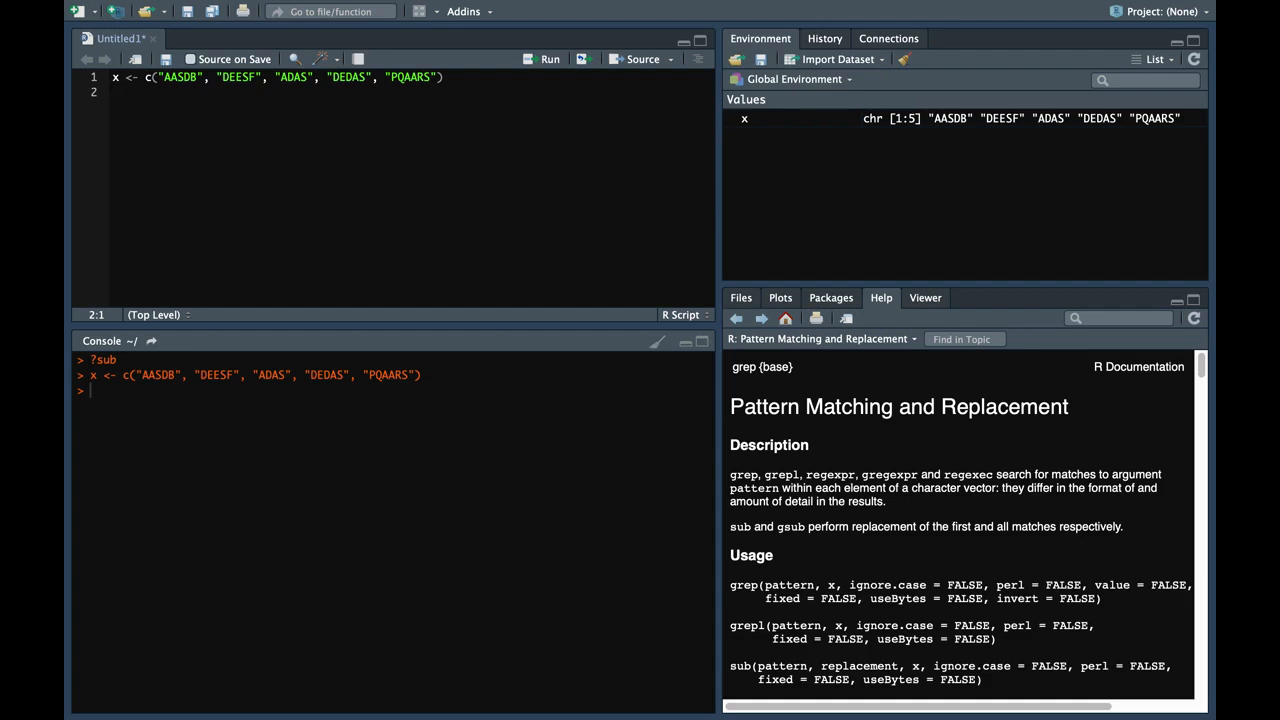
# Write and run sub("A", "Z", x), replacing each string's first A with Z
pyautogui.write('sub(')
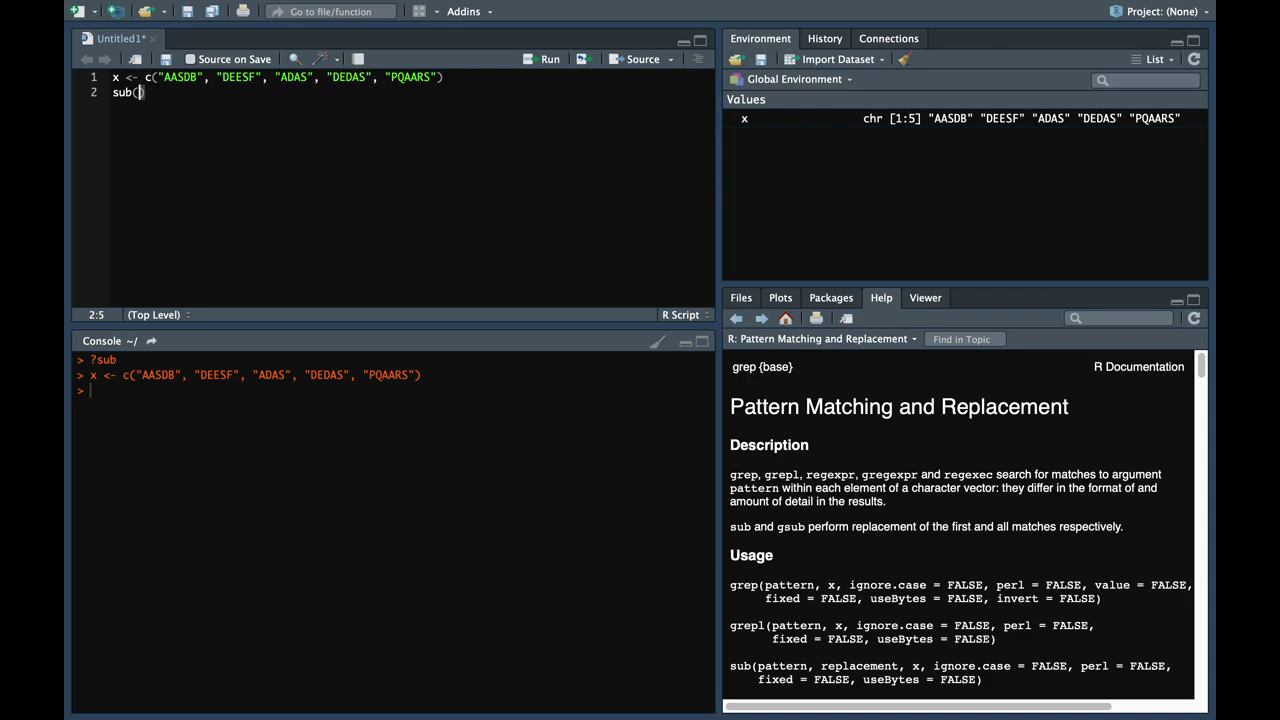
pyautogui.write('"')
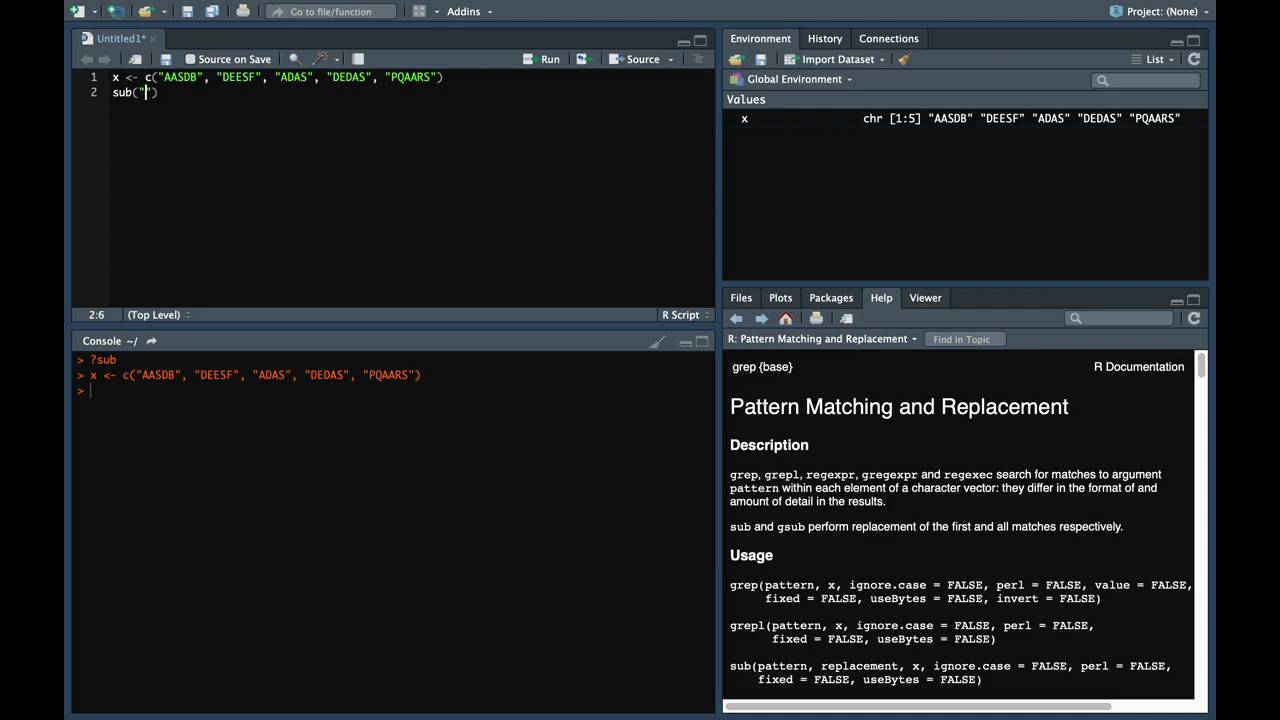
pyautogui.write('A')
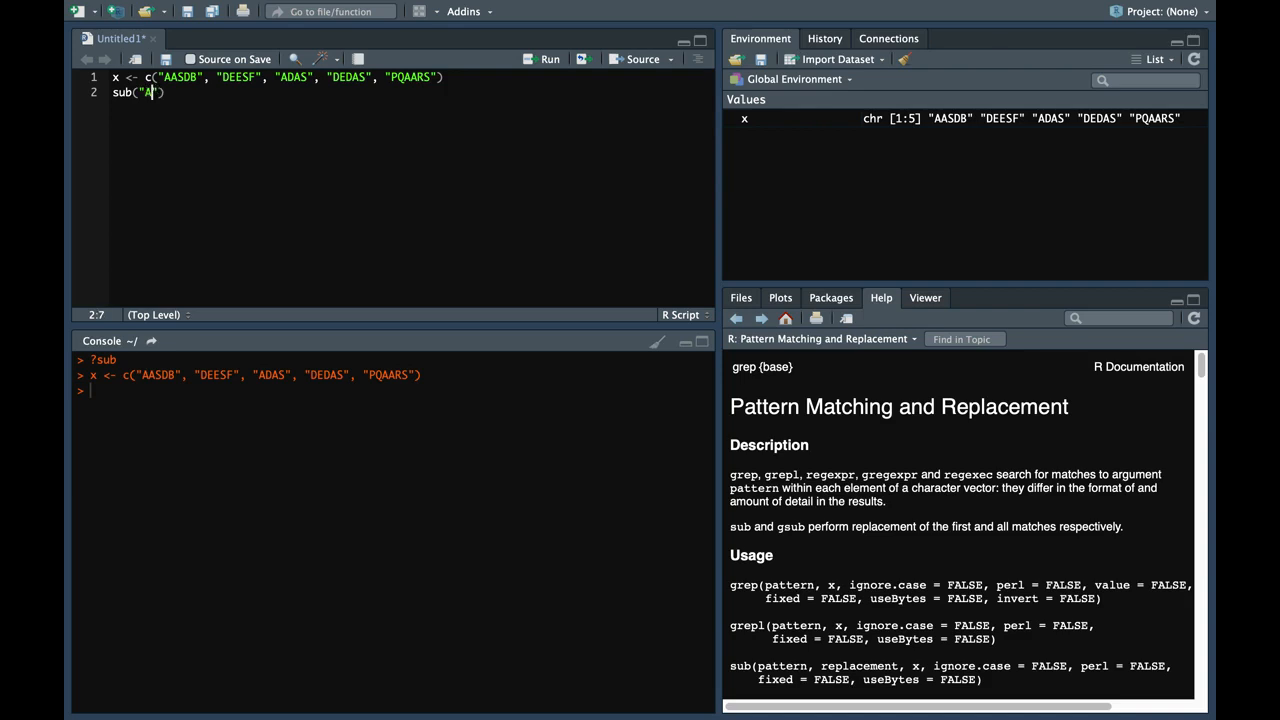
pyautogui.write('",')
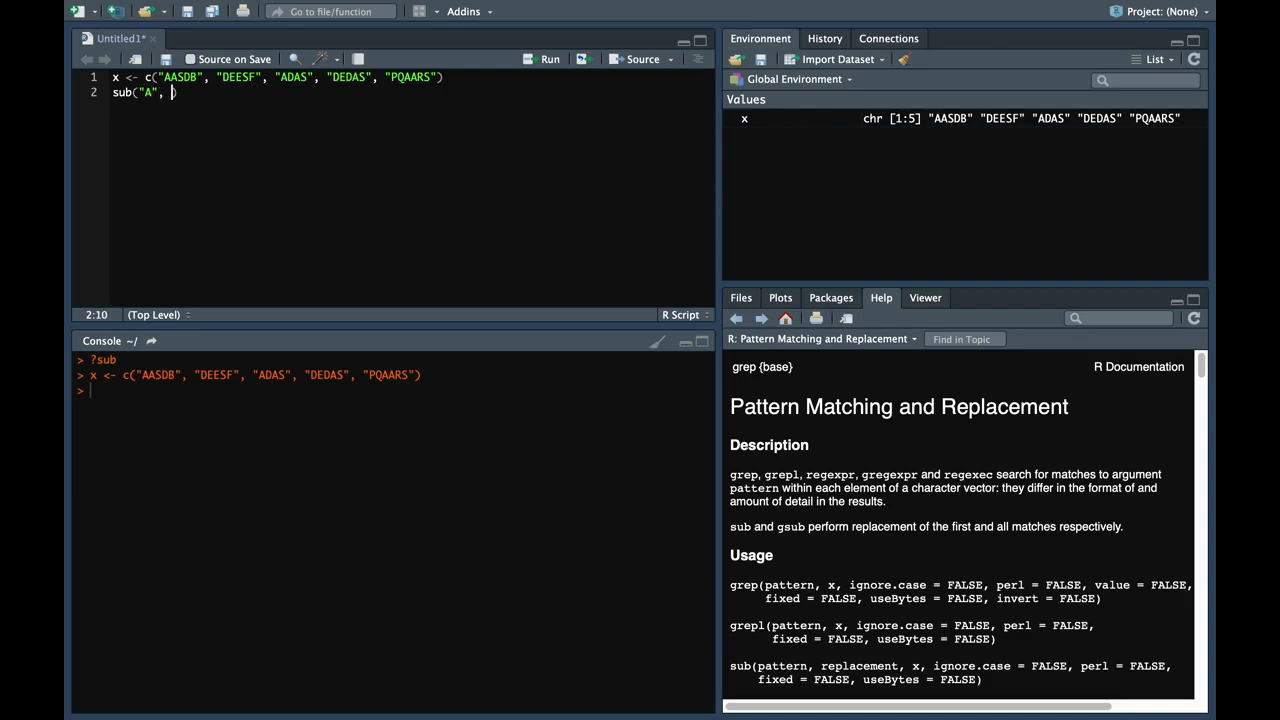
pyautogui.write('""')
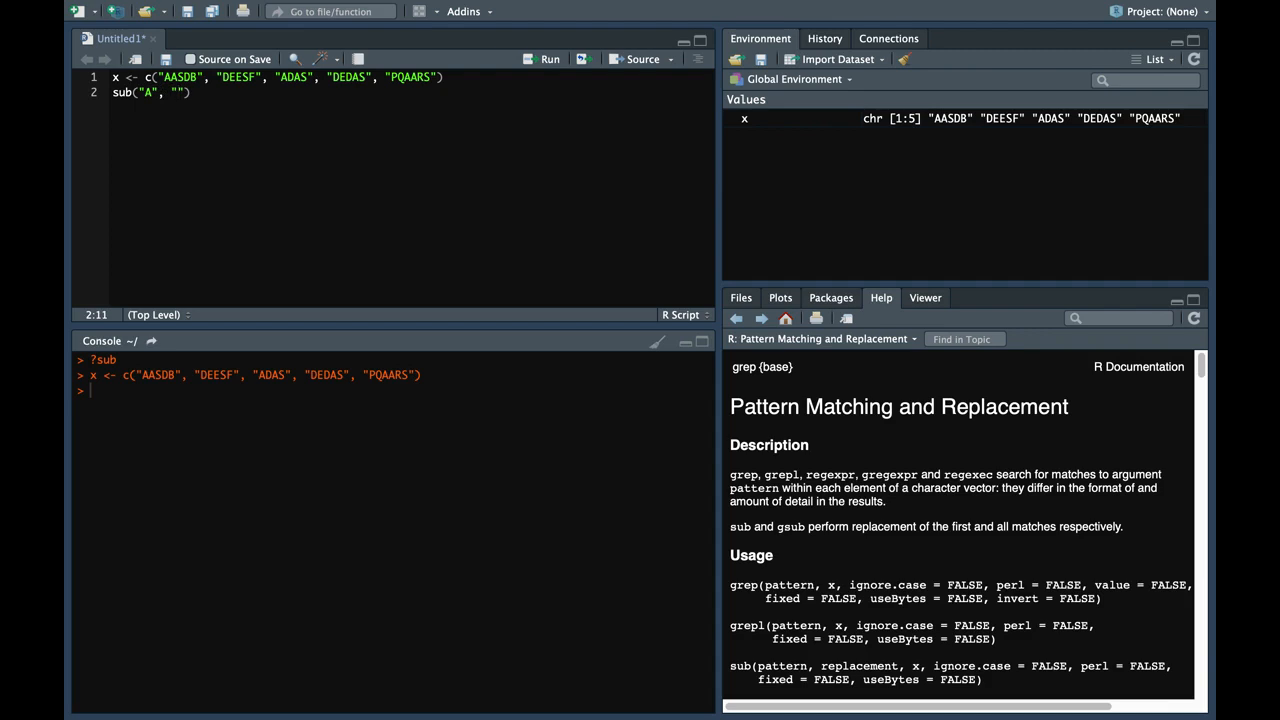
pyautogui.write('Z')
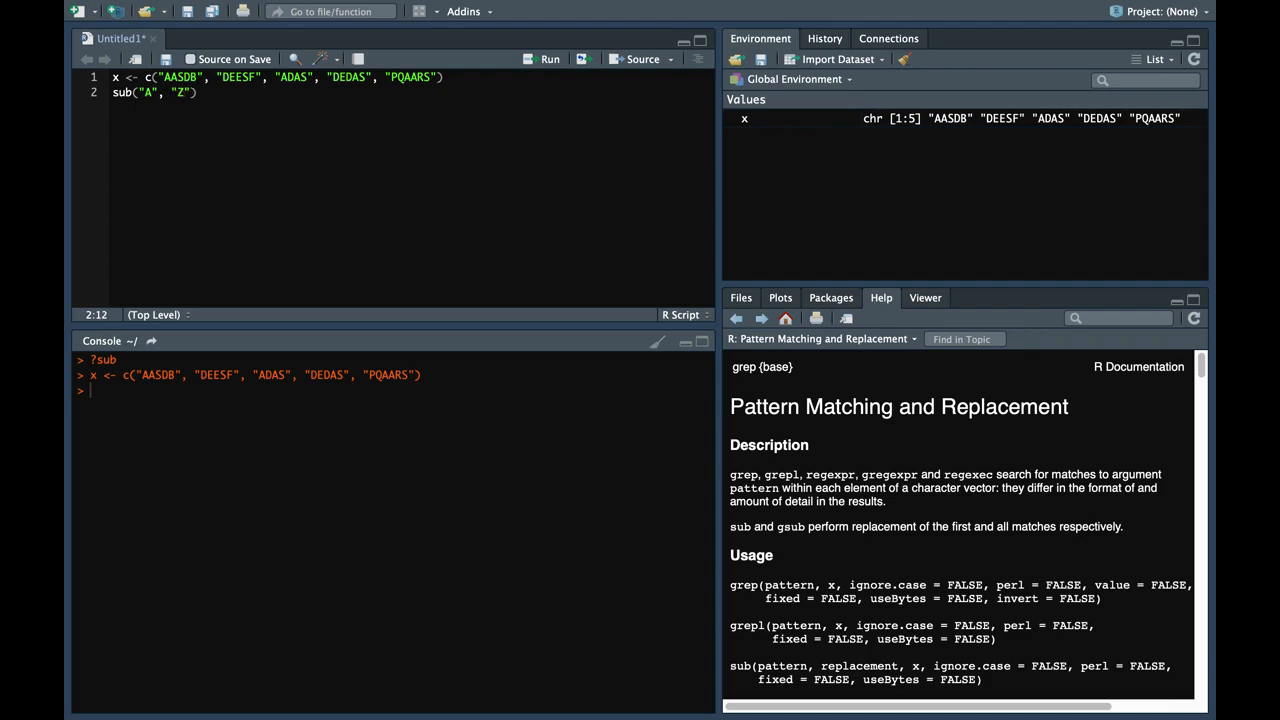
pyautogui.write(',')
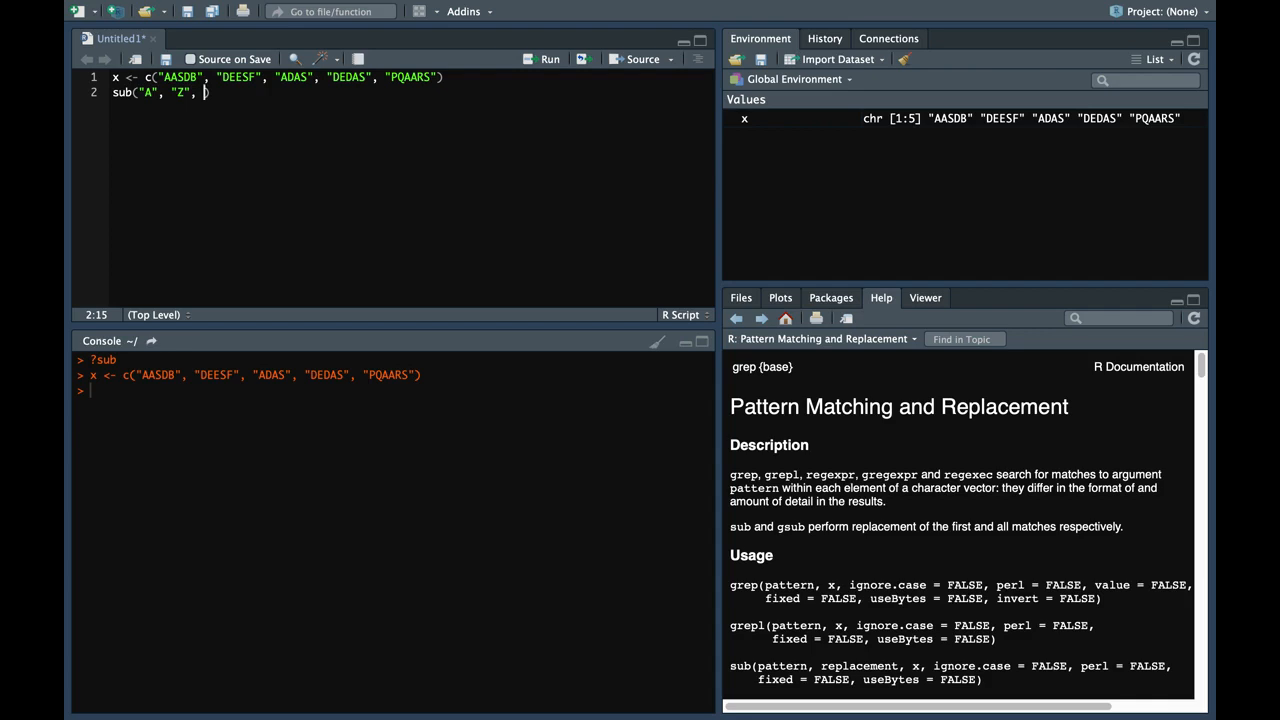
pyautogui.write('x')
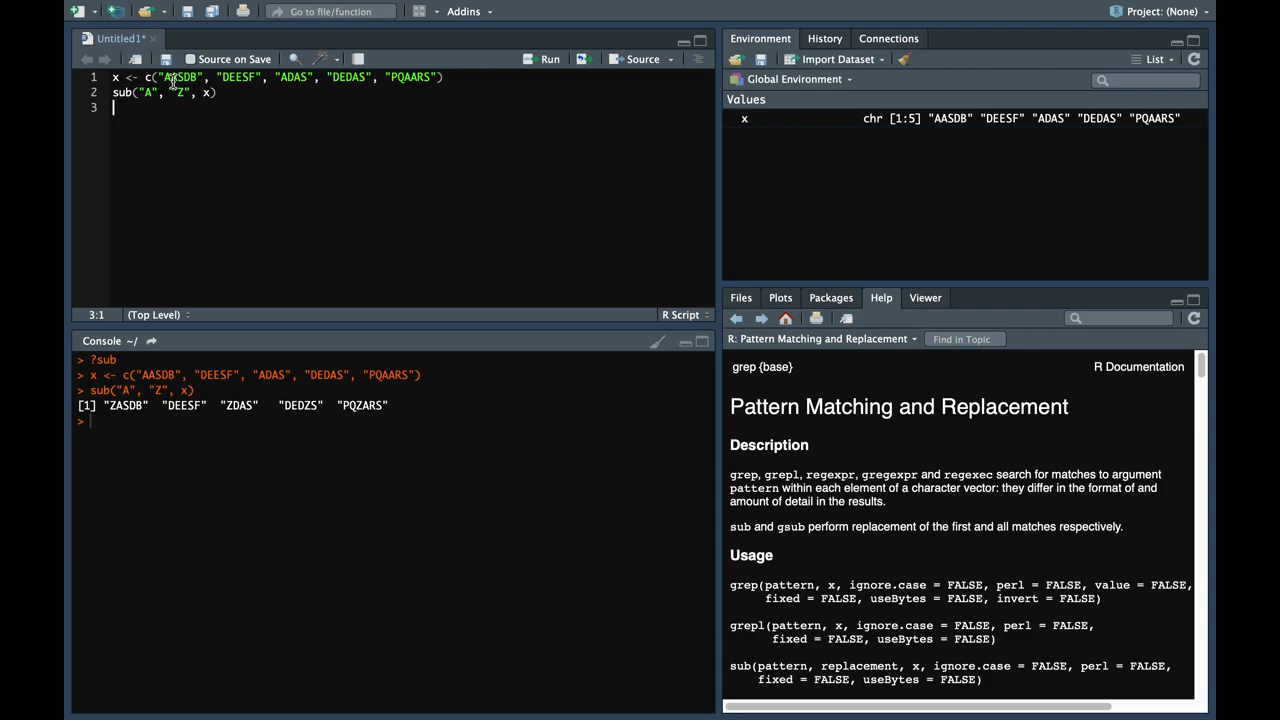
pyautogui.click(216, 76)
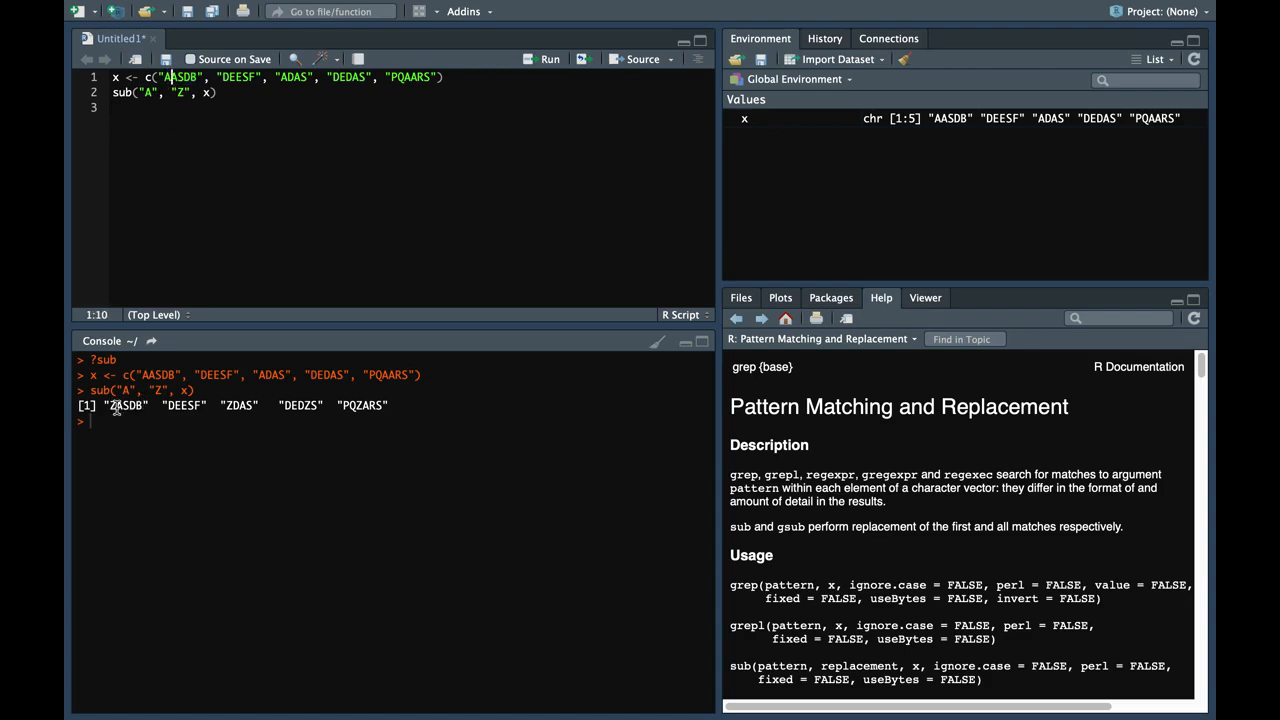
pyautogui.moveTo(120, 408)
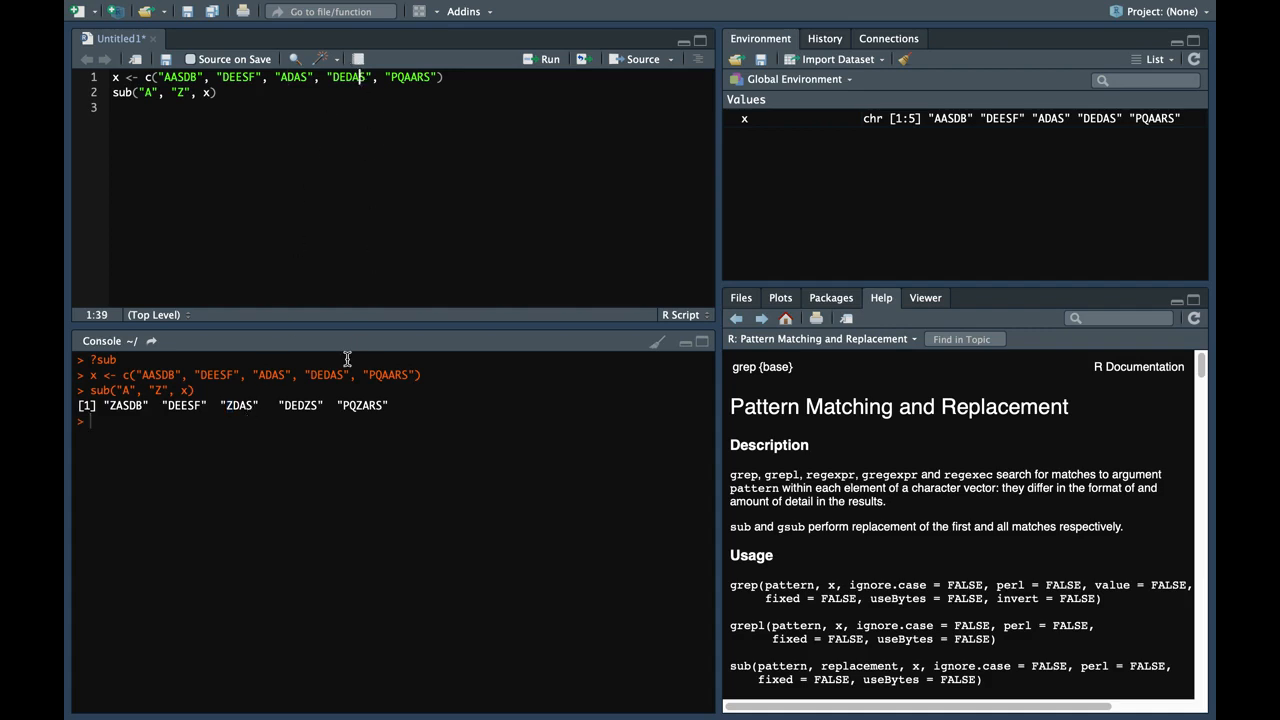
pyautogui.doubleClick(300, 404)
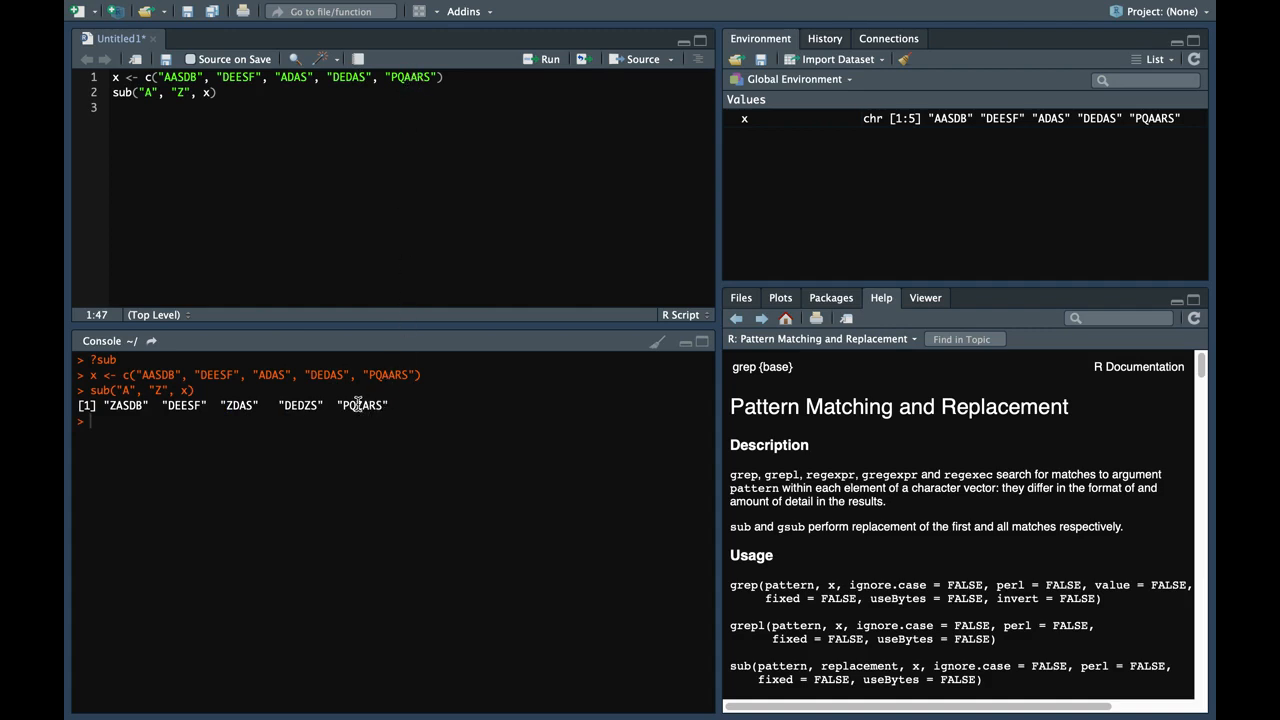
pyautogui.moveTo(278, 98)
pyautogui.write('gsub("A", "Z", x)')
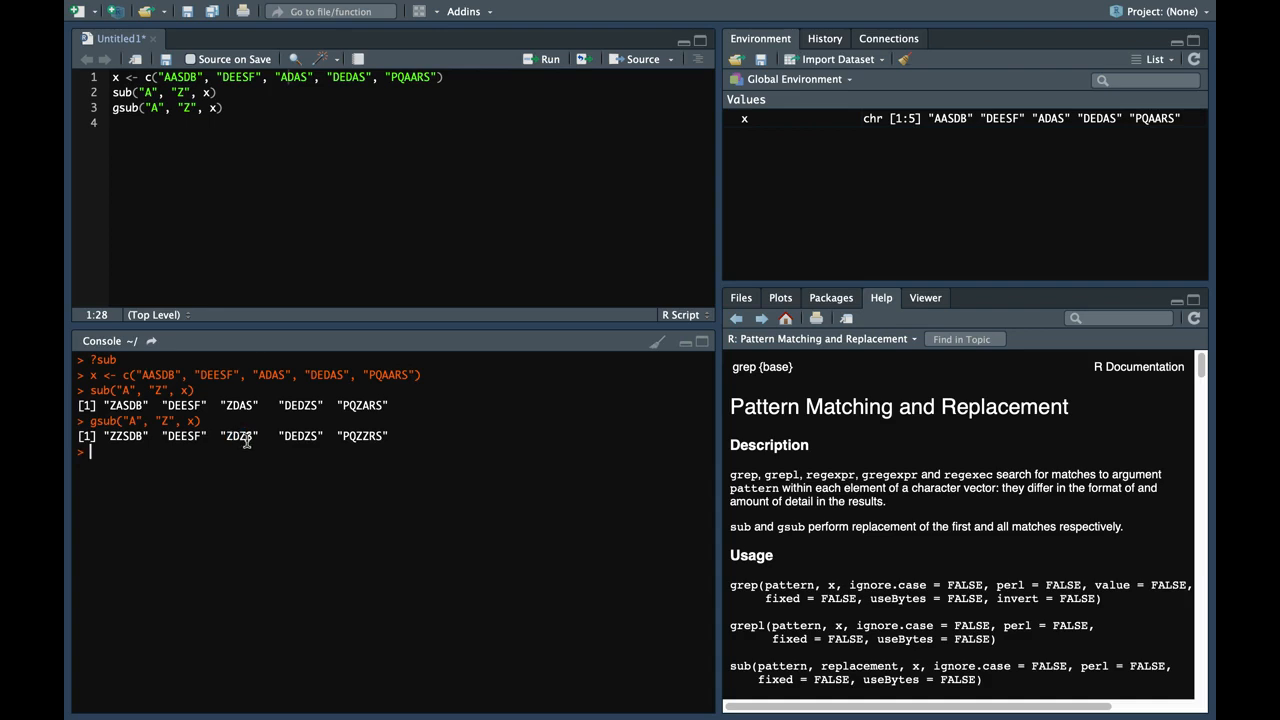
pyautogui.moveTo(338, 410)
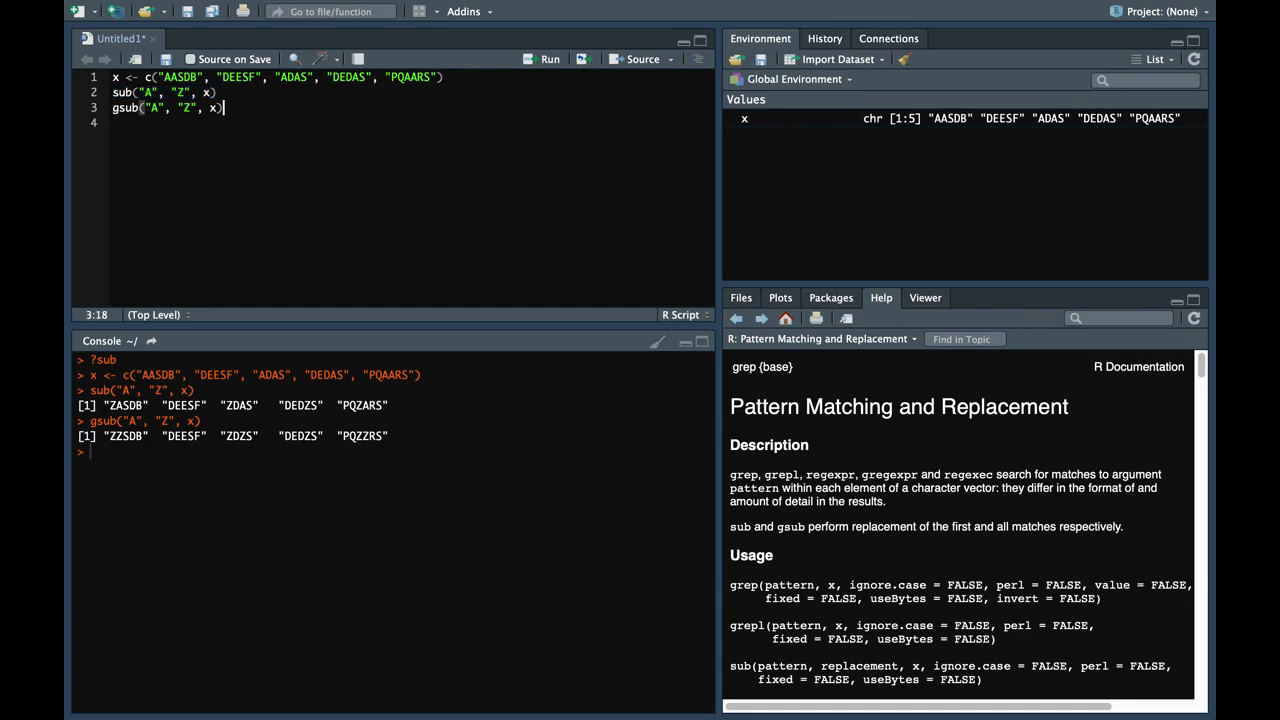
# Write and run sub("^A", "Z", x) so only leading A's become Z
pyautogui.write('sub("A", "Z", x)')
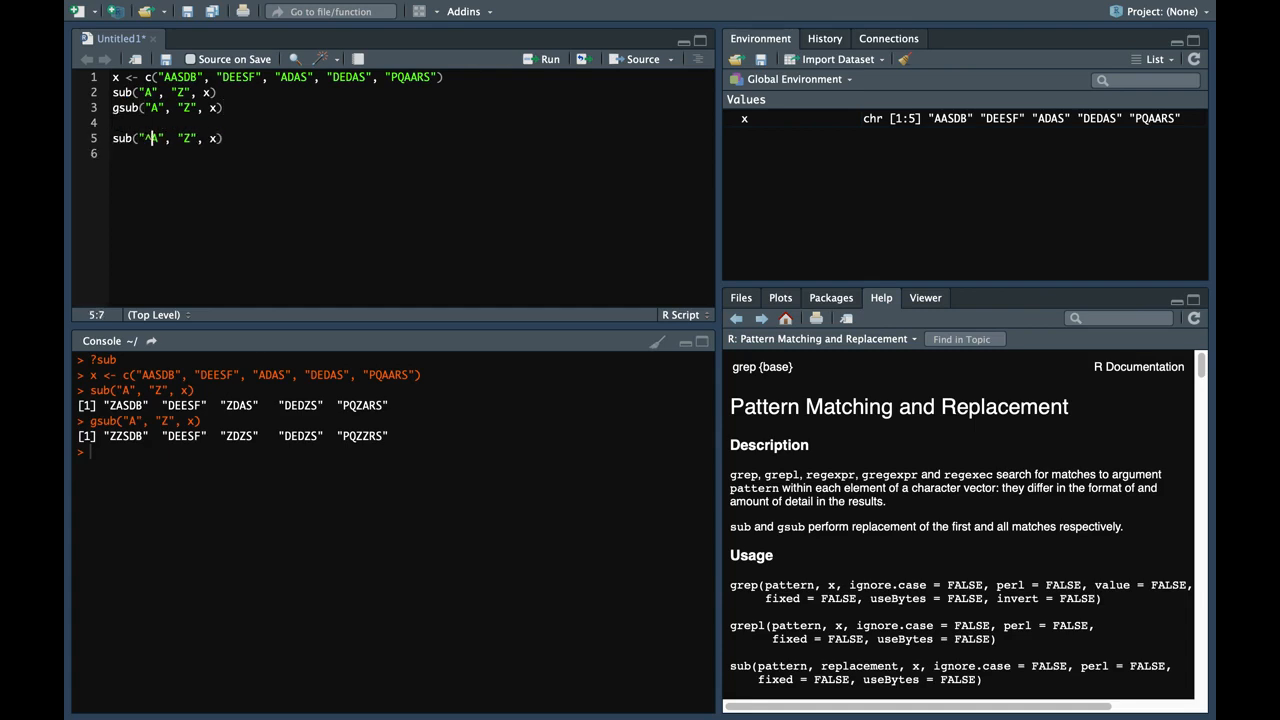
pyautogui.write('^')
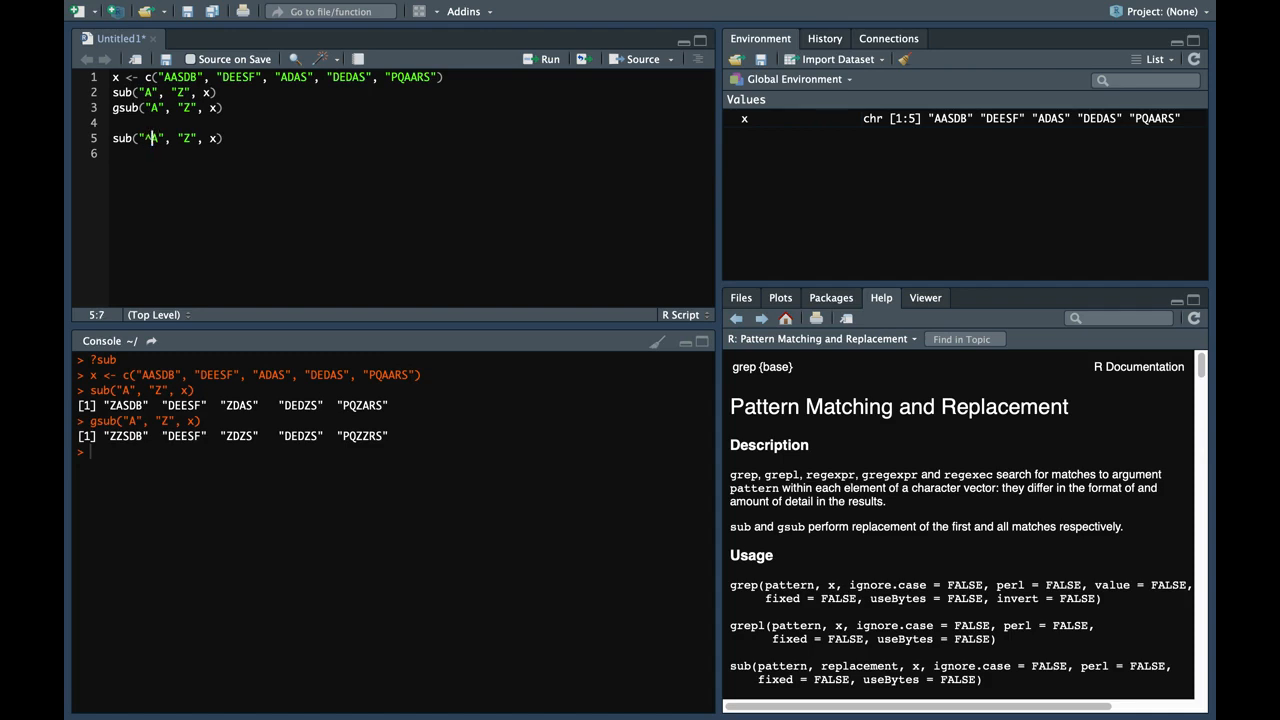
pyautogui.write('^')
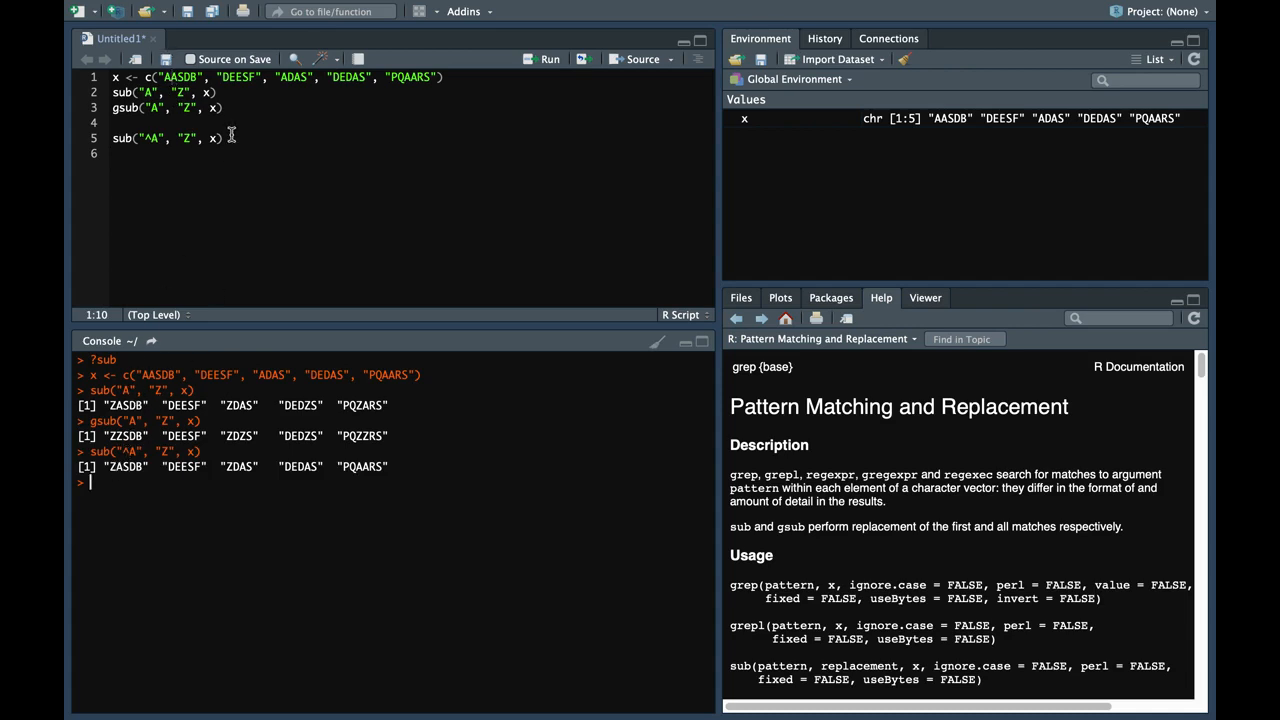
# Compare DEDAS, DEDZS and PQZARS across the vector and earlier outputs
pyautogui.doubleClick(238, 76)
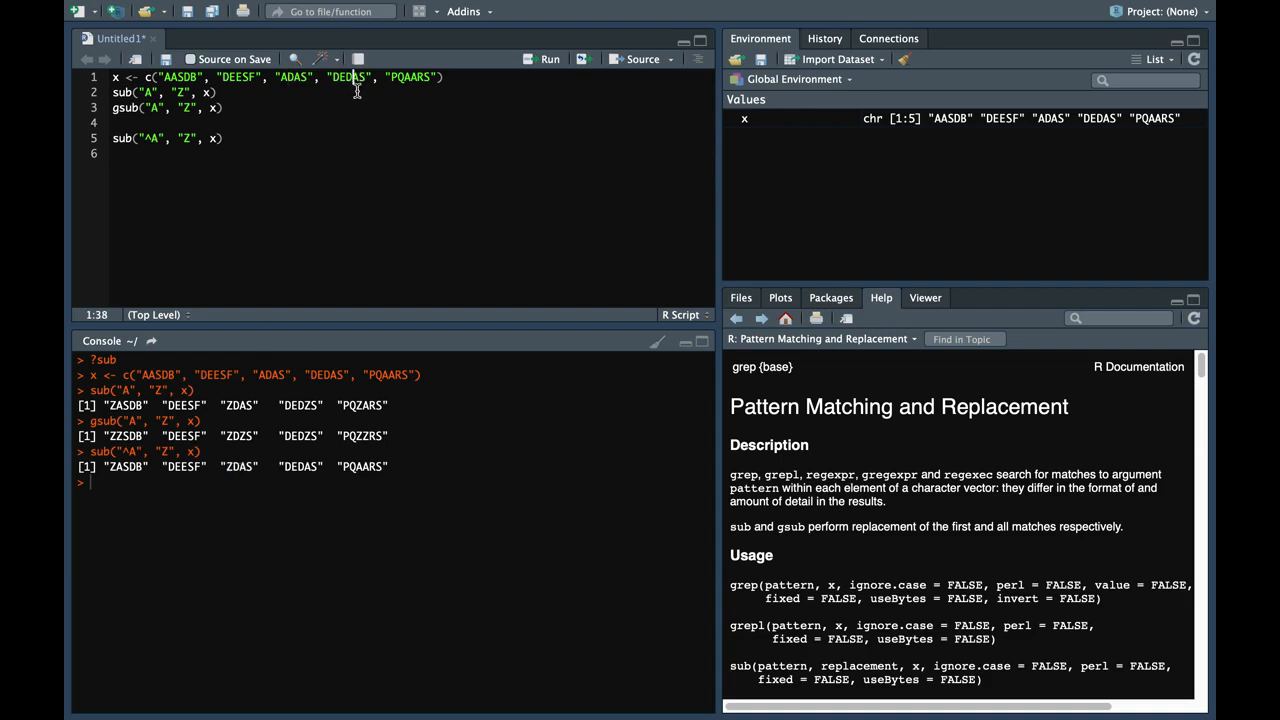
pyautogui.doubleClick(300, 466)
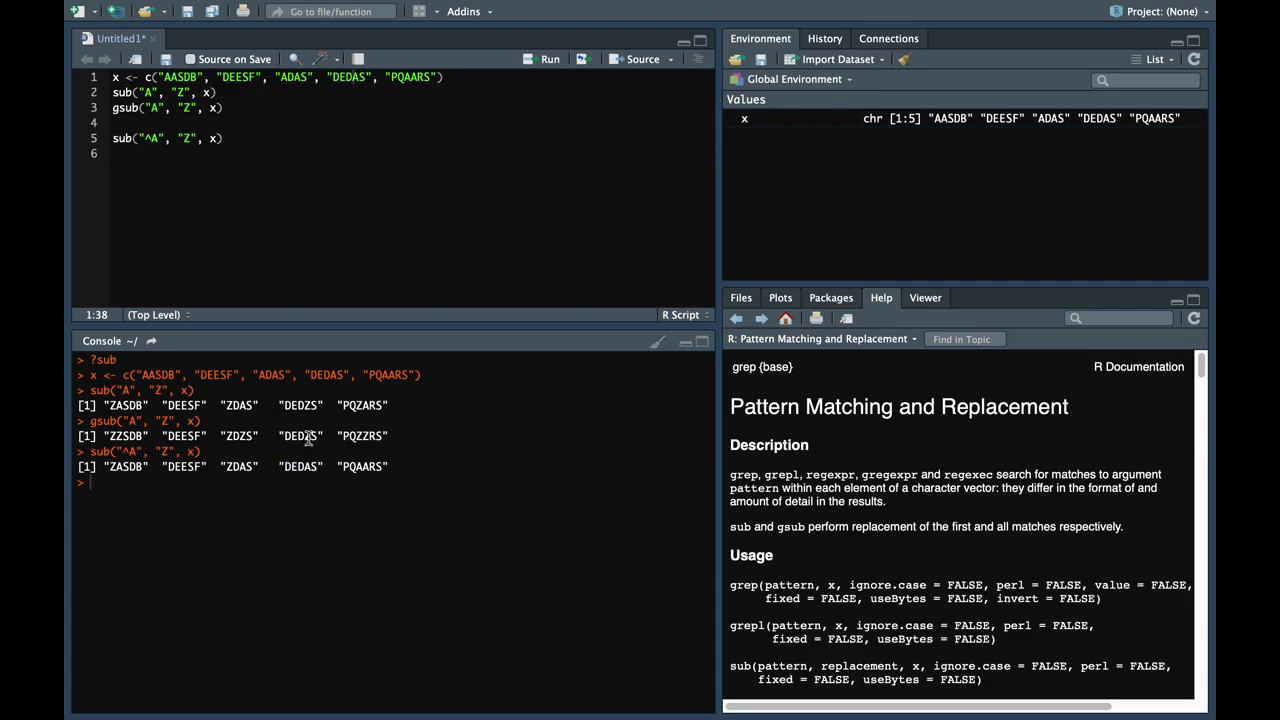
pyautogui.moveTo(316, 470)
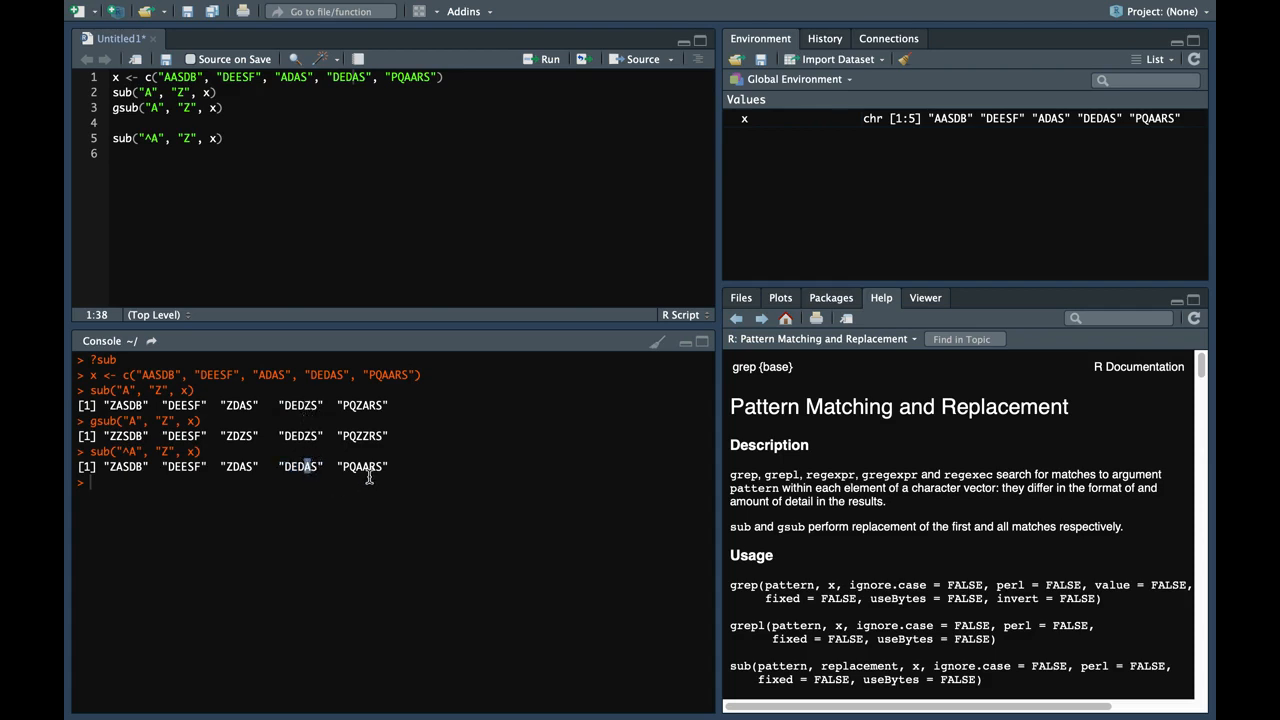
pyautogui.doubleClick(360, 466)
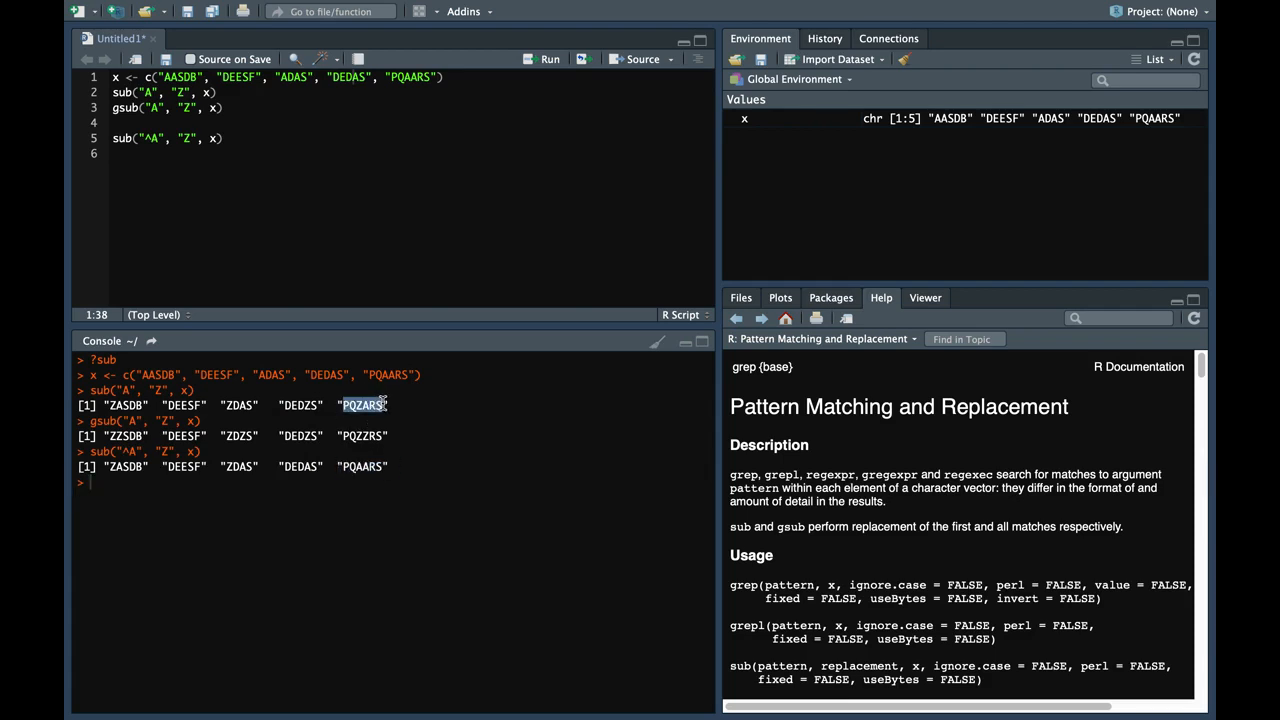
pyautogui.click(224, 138)
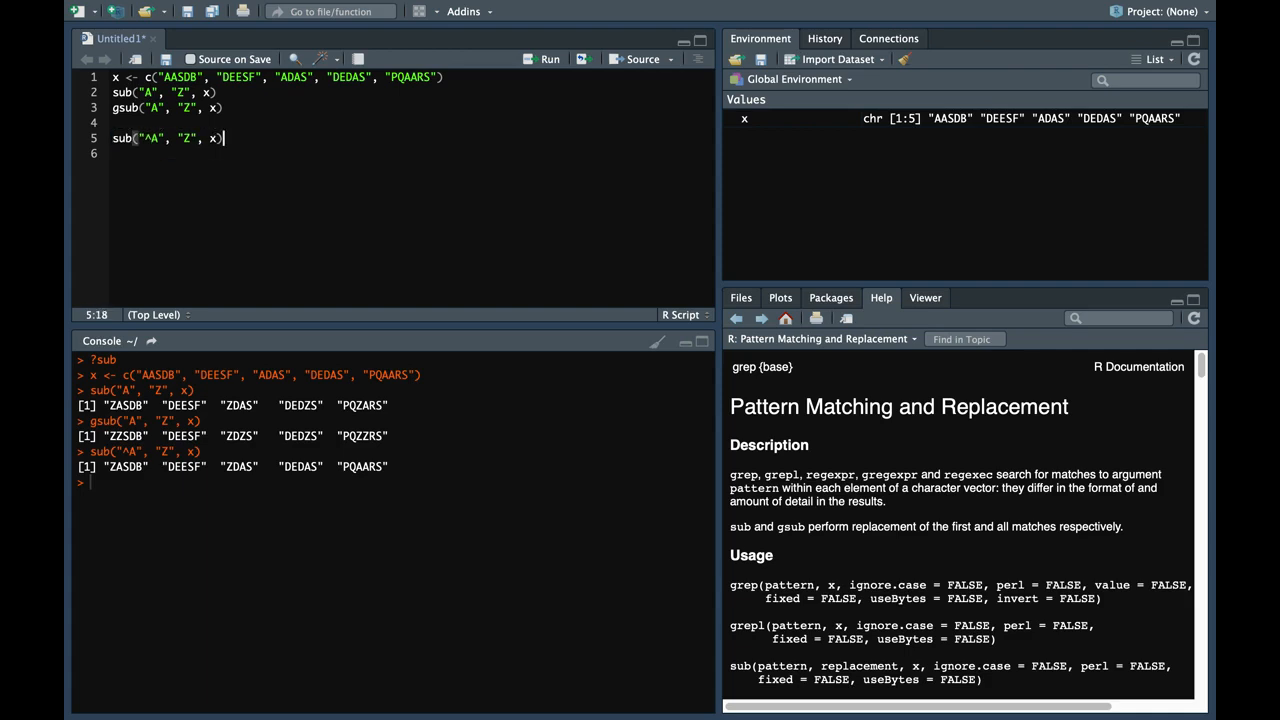
# Write and run gsub("^A", "Z", x) and check its output matches the anchored sub result
pyautogui.write('gsub("^A", "Z", x)')
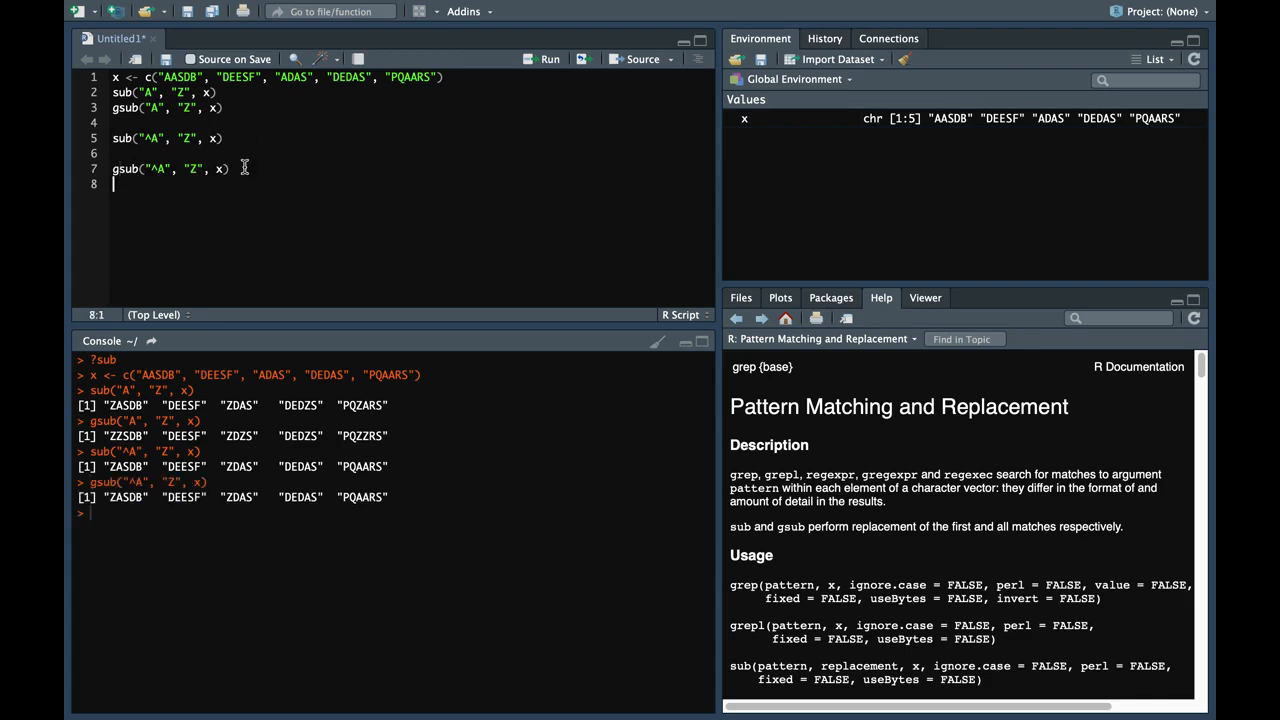
pyautogui.doubleClick(124, 466)
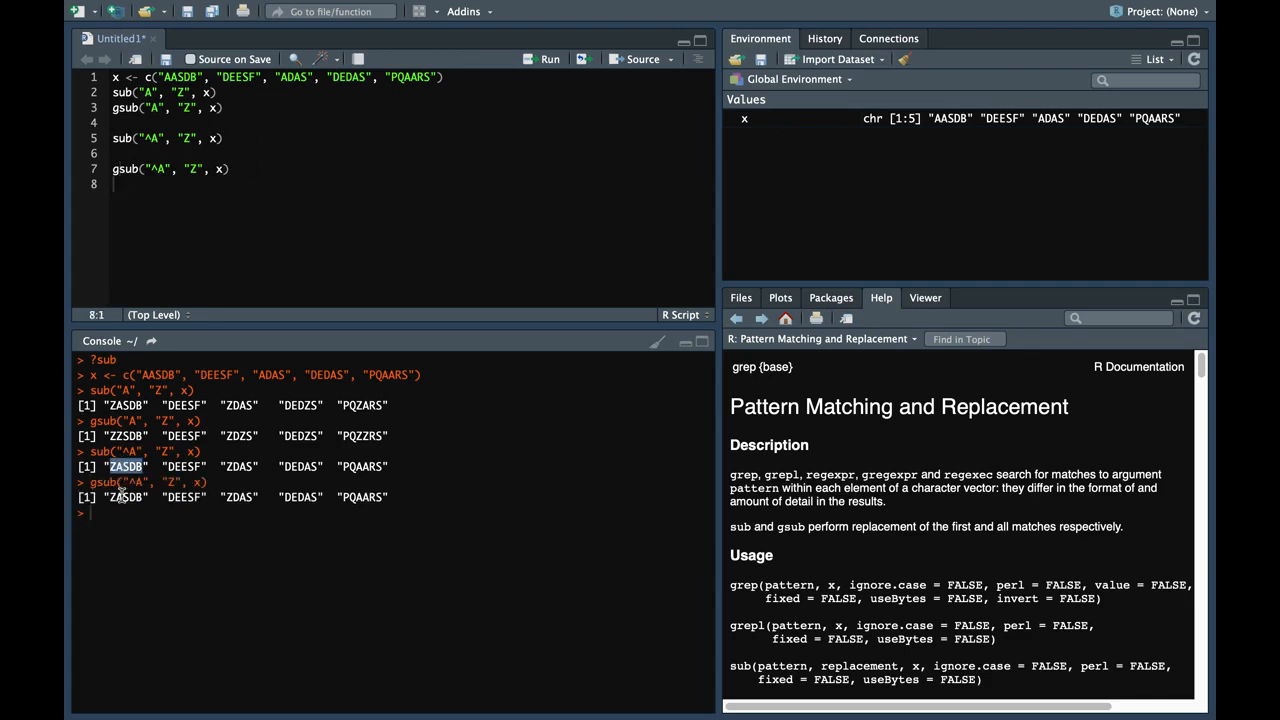
pyautogui.doubleClick(184, 466)
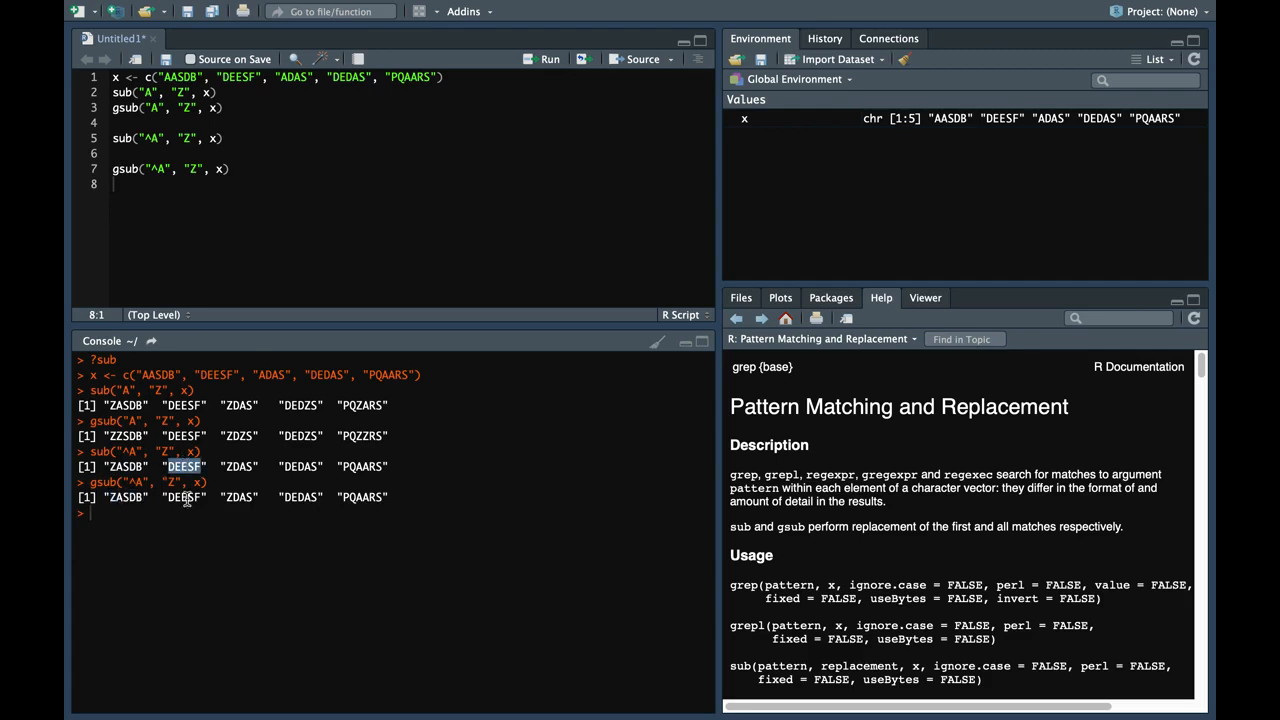
pyautogui.doubleClick(238, 496)
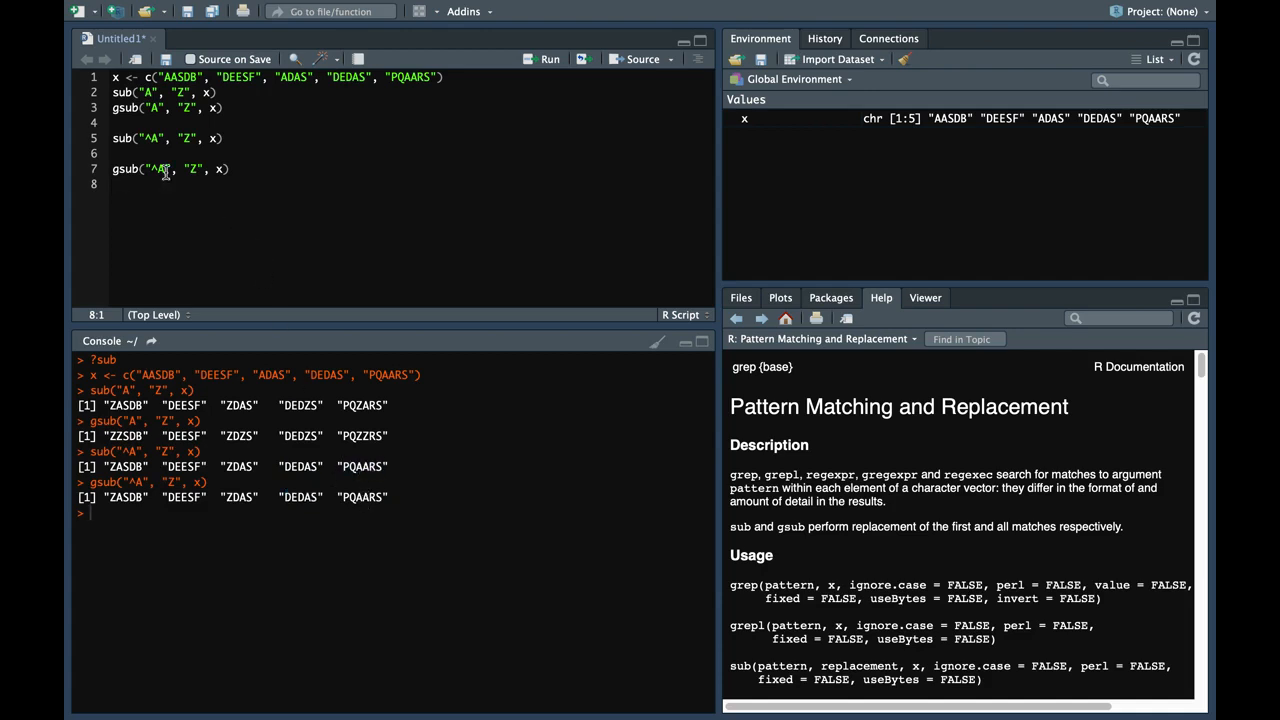
pyautogui.moveTo(168, 164)
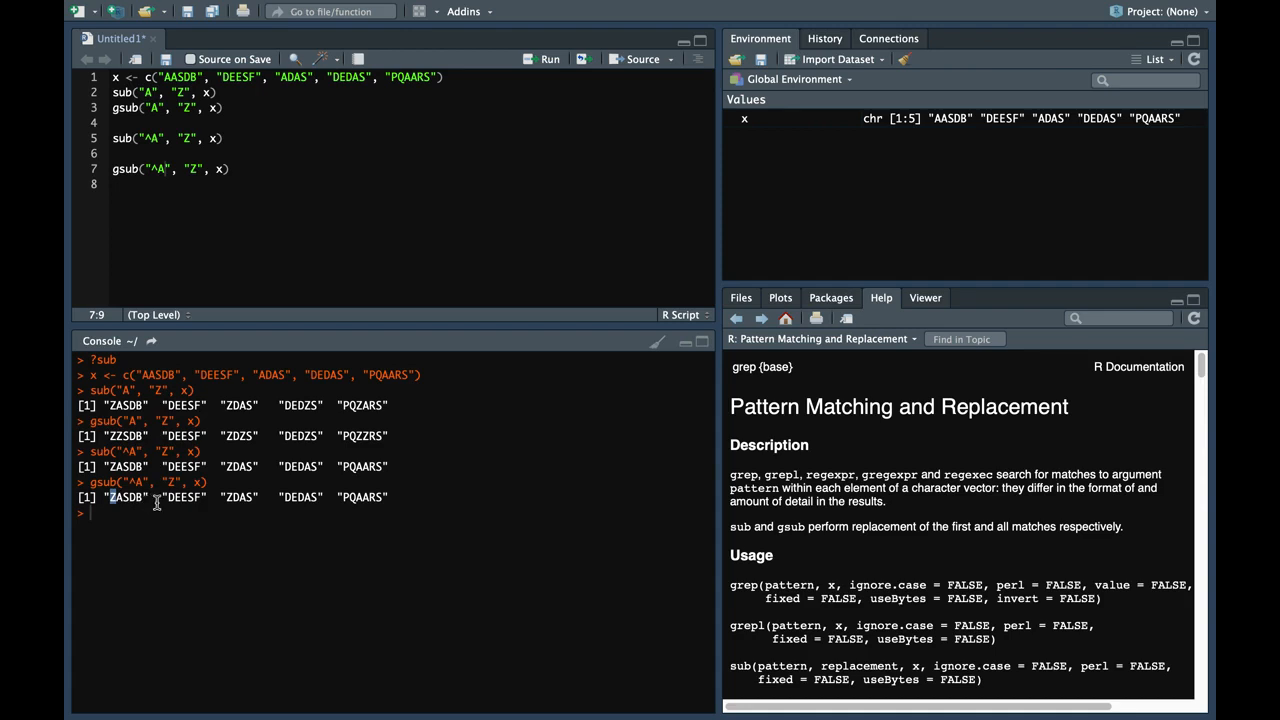
pyautogui.moveTo(178, 500)
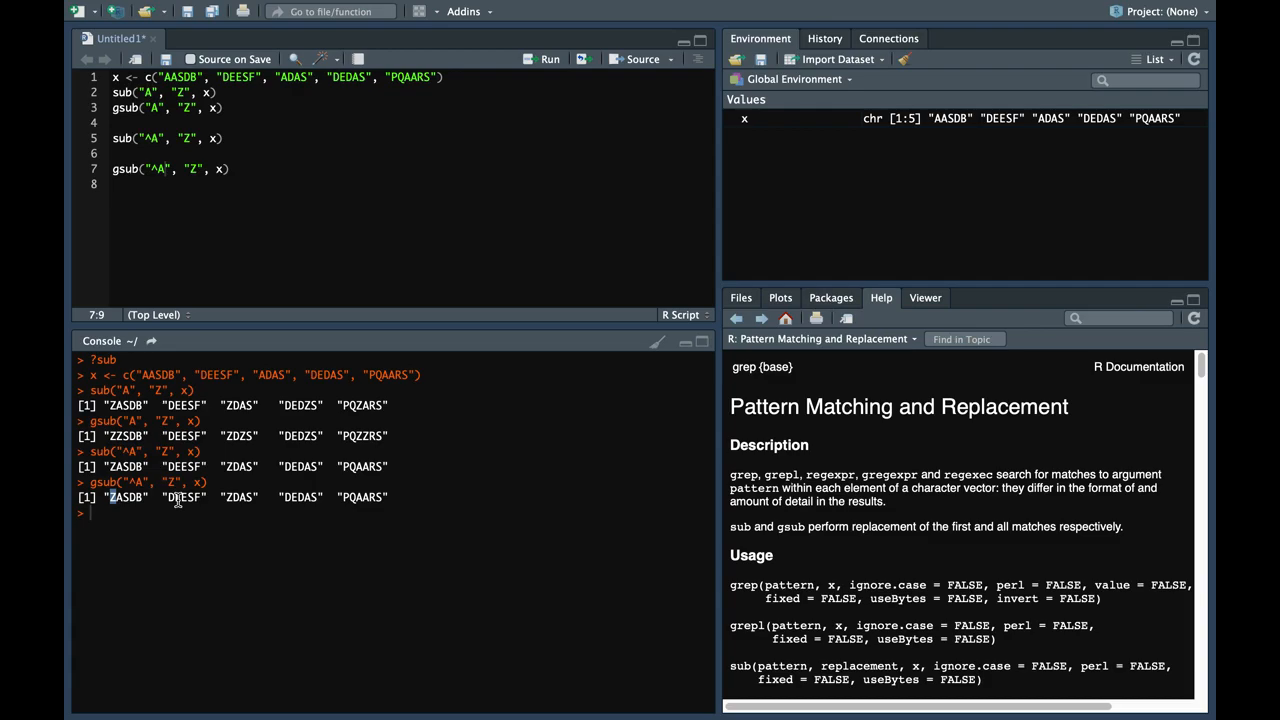
pyautogui.moveTo(692, 498)
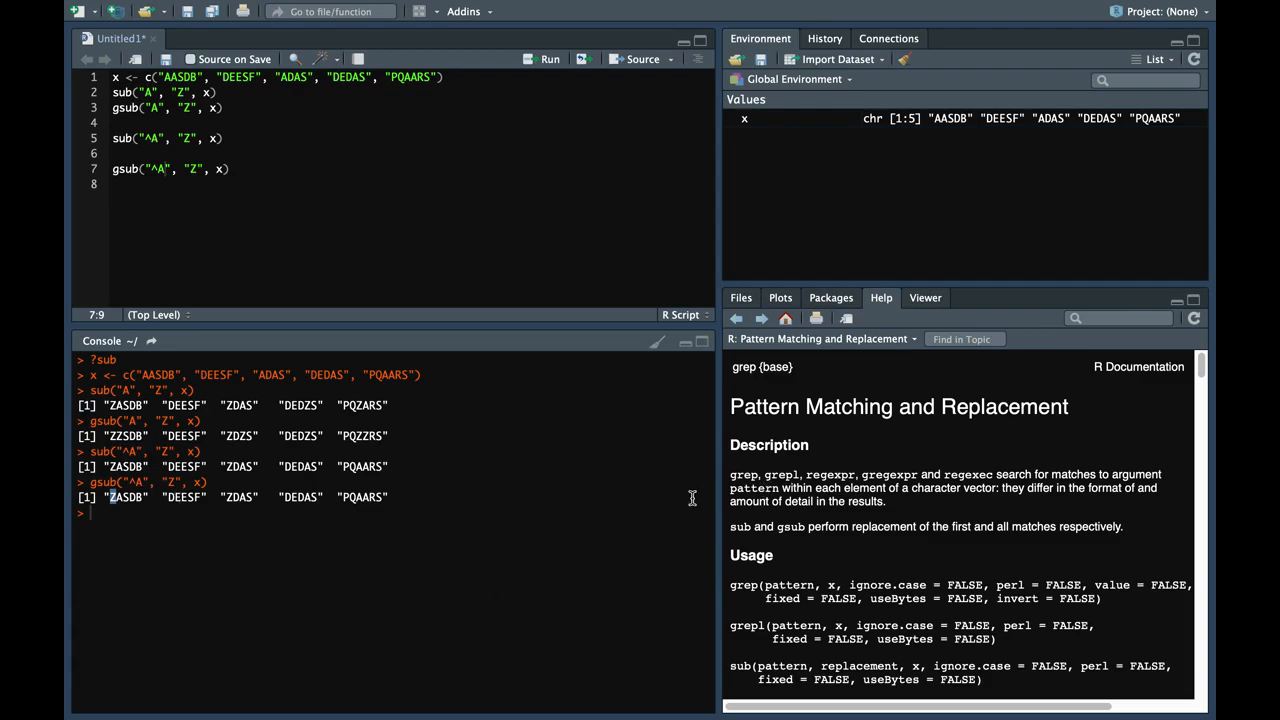
pyautogui.scroll(-3)
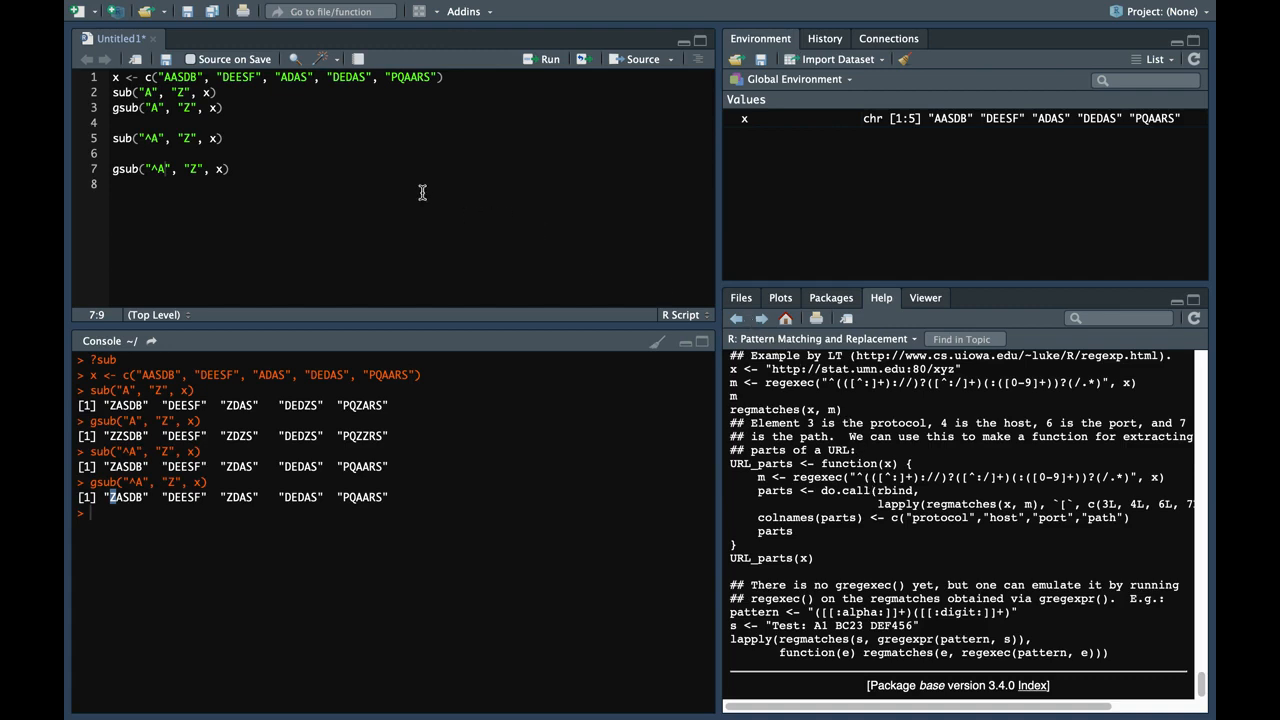
pyautogui.moveTo(430, 212)
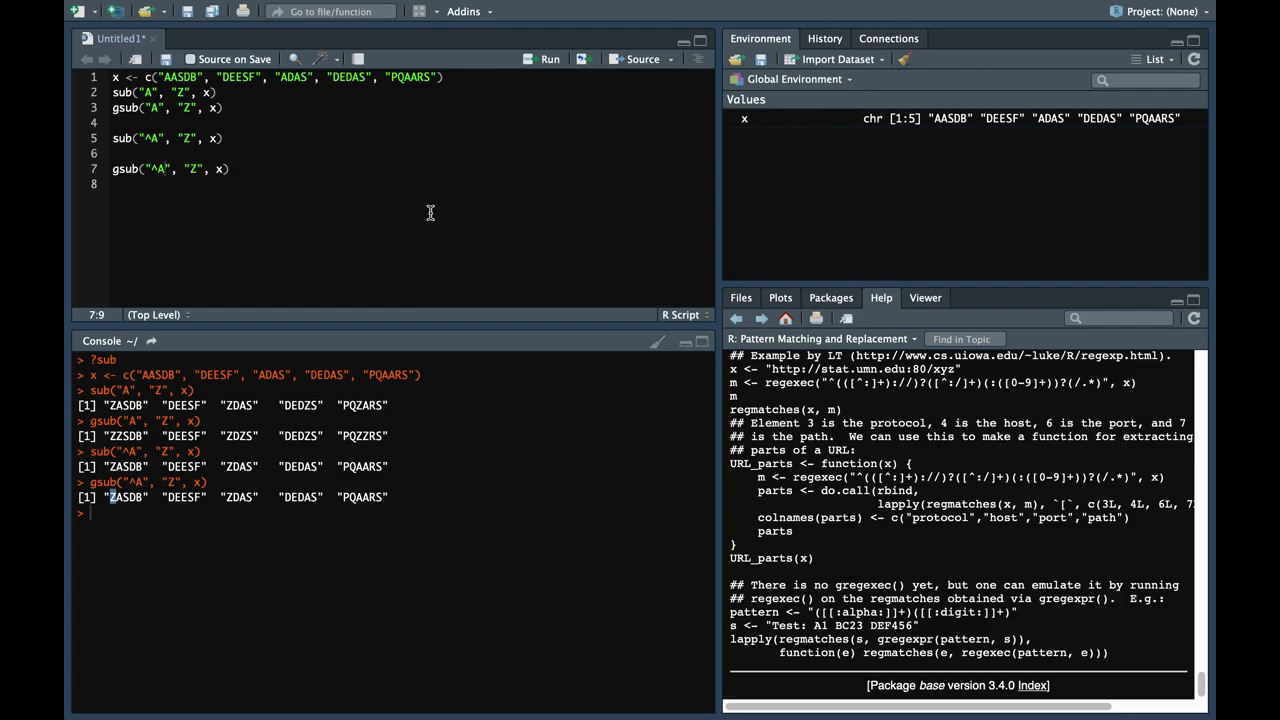